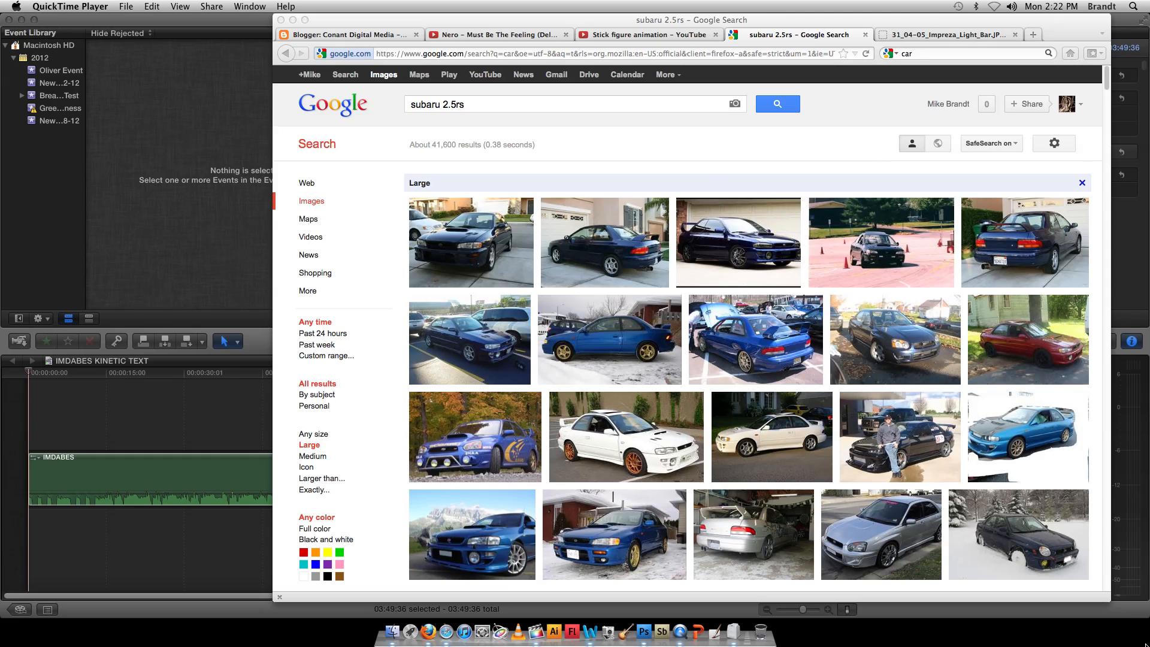
mouse_move(838, 208)
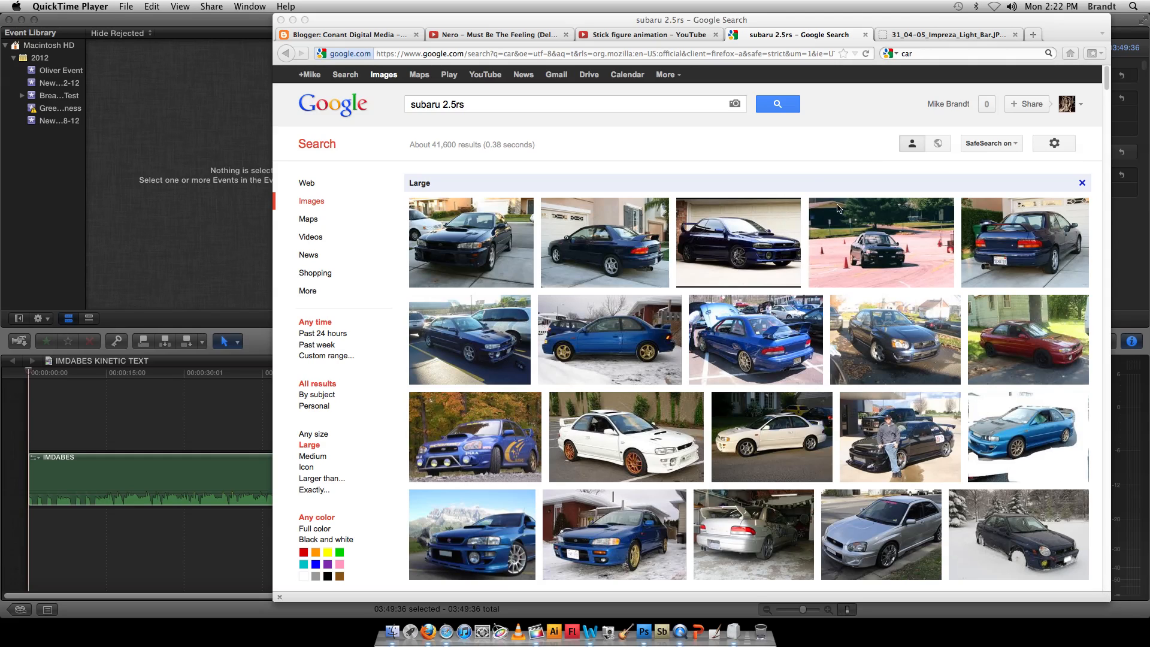
Step: Bring Firefox forward and switch to the full-size Subaru rally photo
click(689, 17)
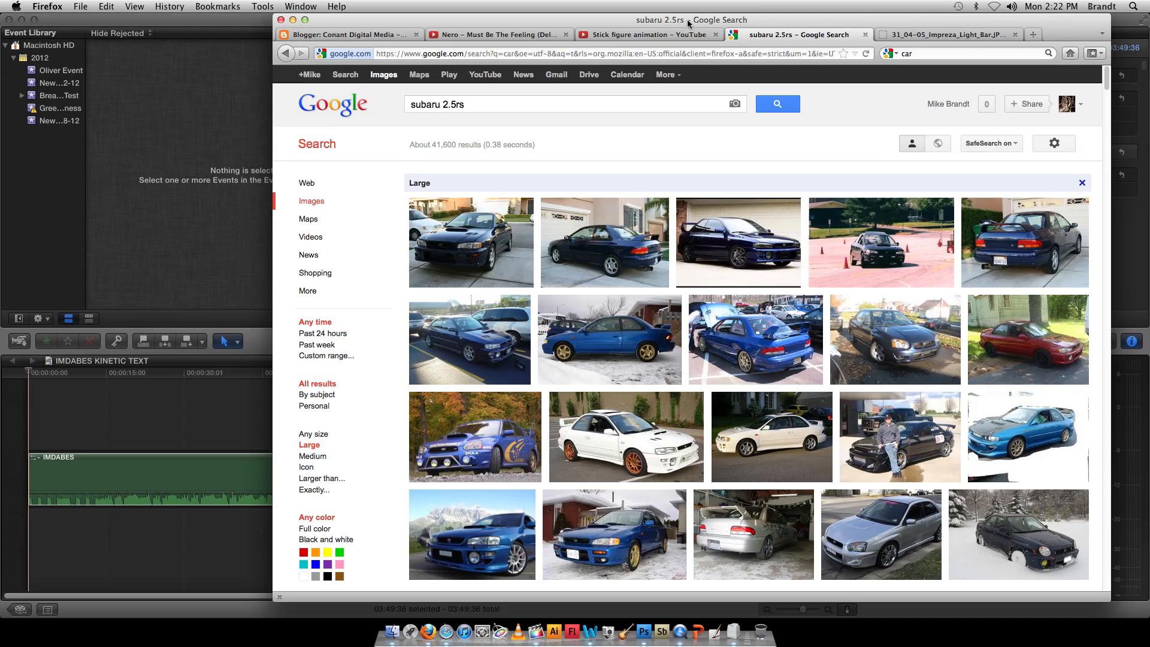
mouse_move(628, 134)
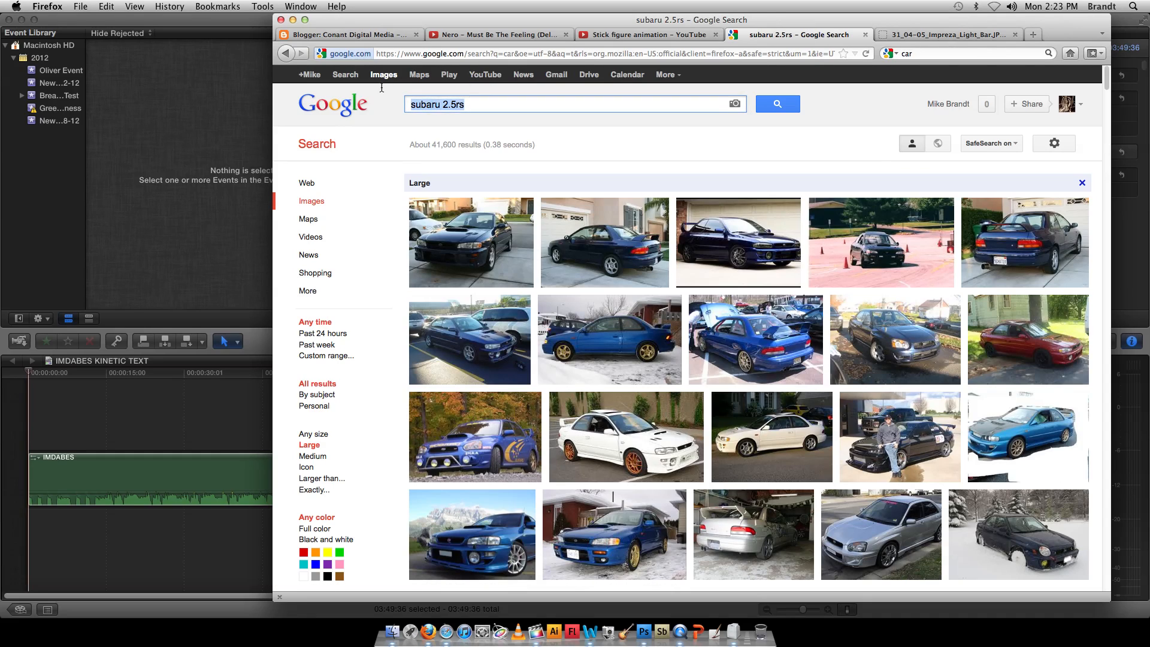
mouse_move(543, 141)
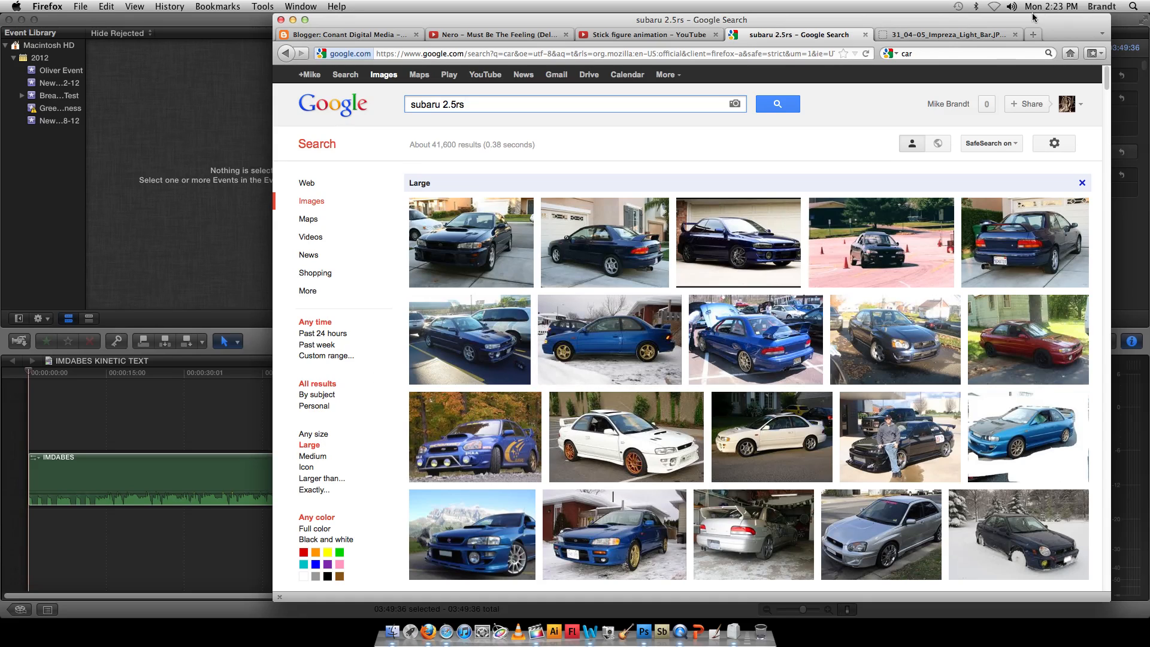
click(948, 33)
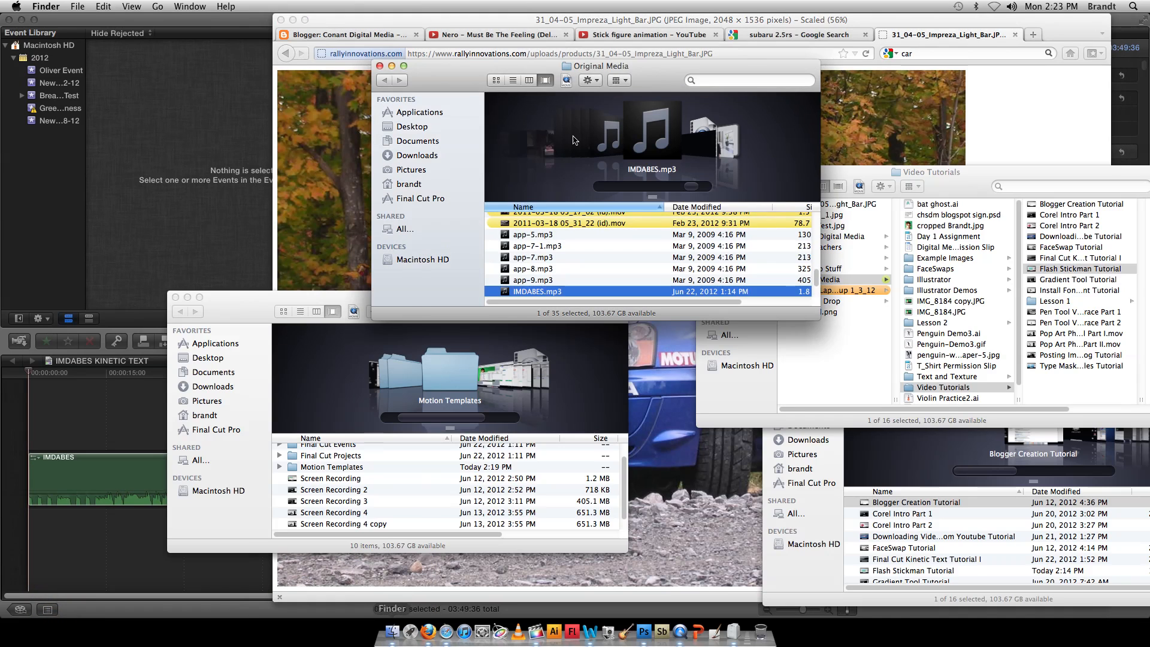
click(209, 357)
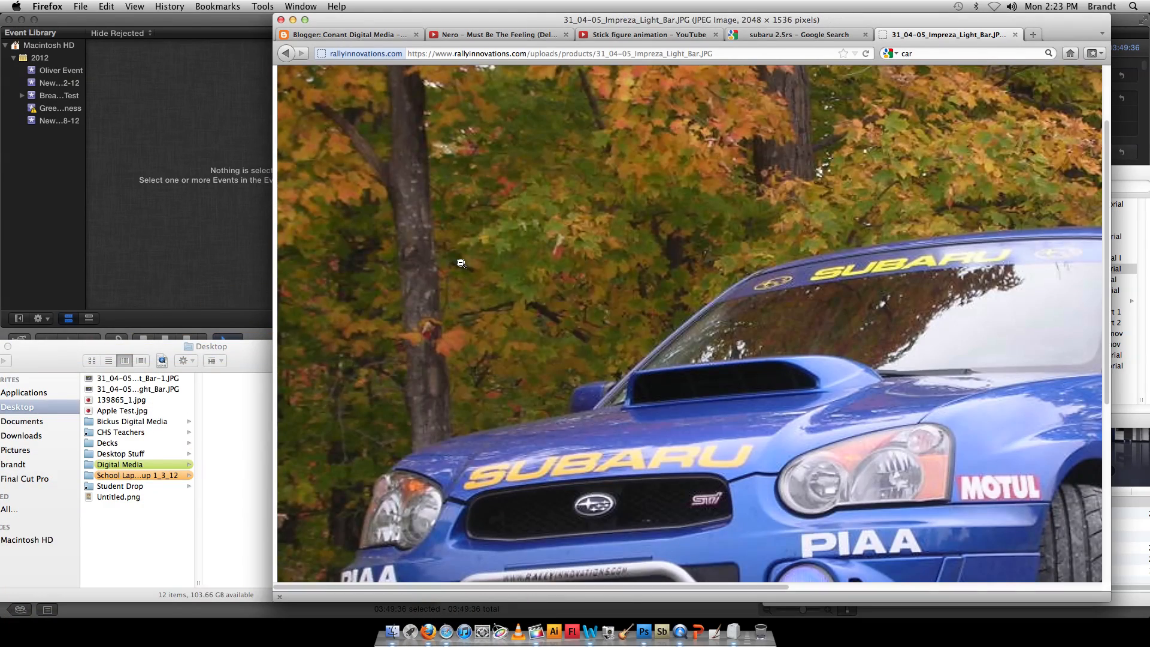
Step: Save the photo to the Desktop as 31_04-05_Impreza_Light_Bar-1.JPG and dismiss its preview
right_click(461, 262)
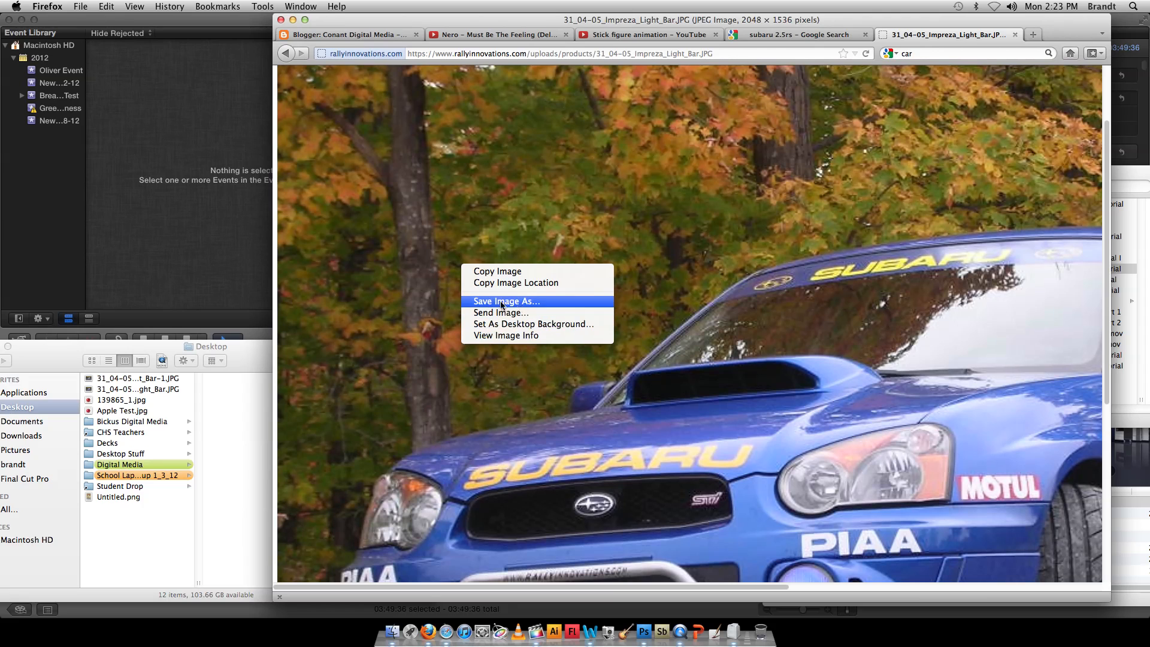
click(506, 302)
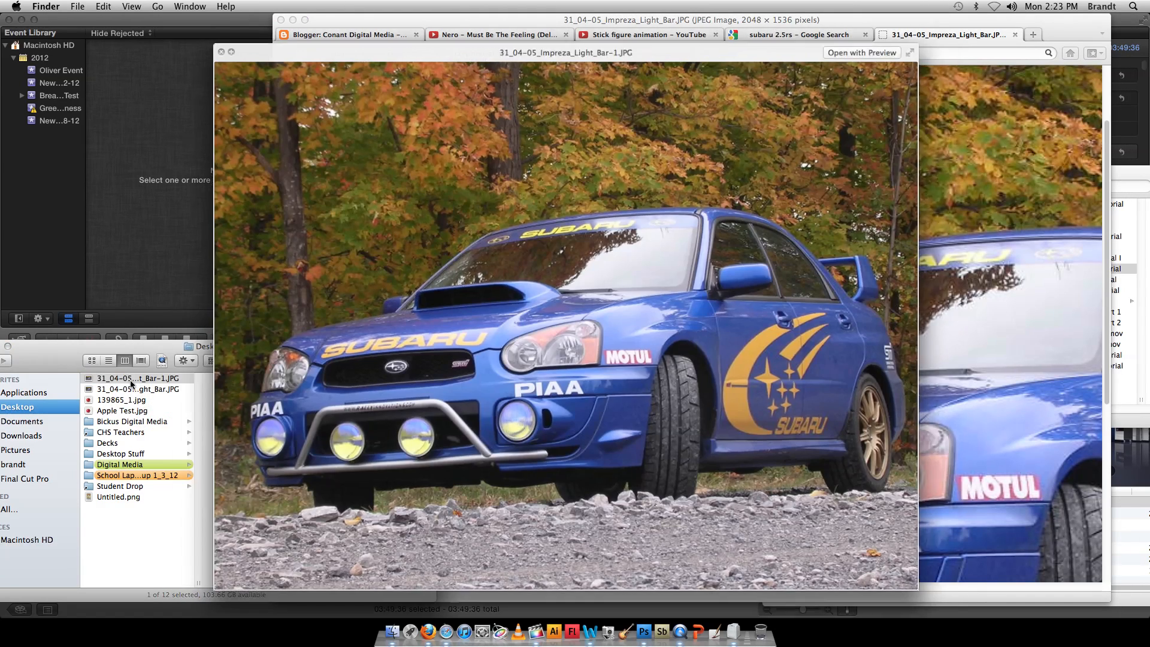
click(132, 377)
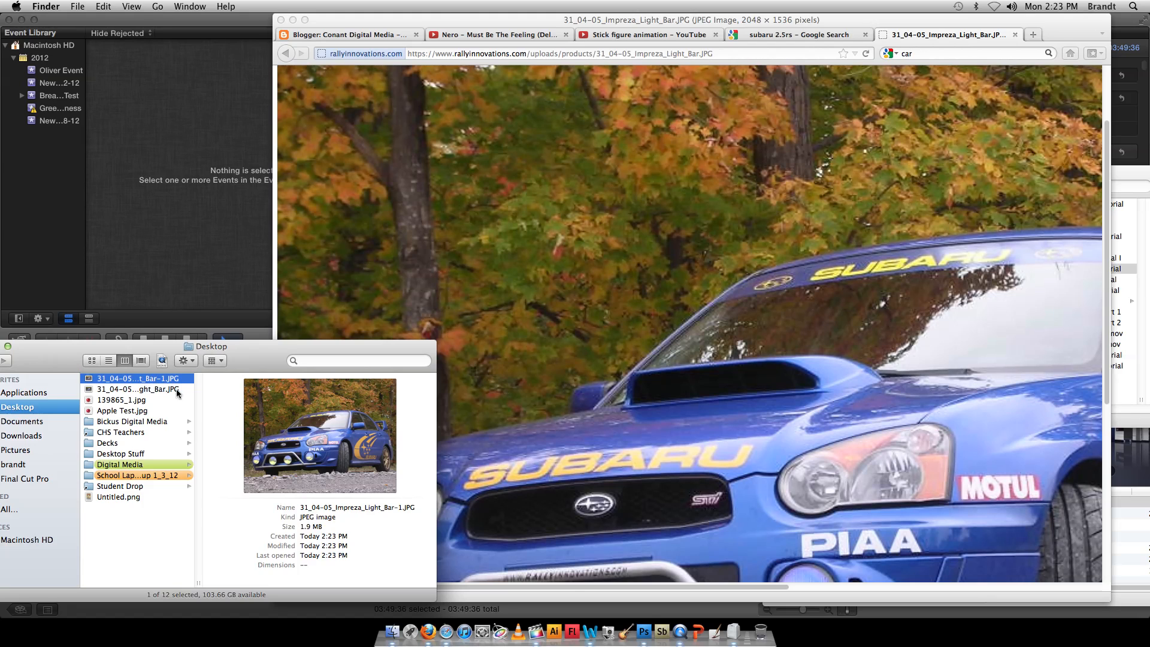
Step: Open the saved Subaru JPG in Photoshop and ready the Quick Selection Tool with a larger brush
click(644, 630)
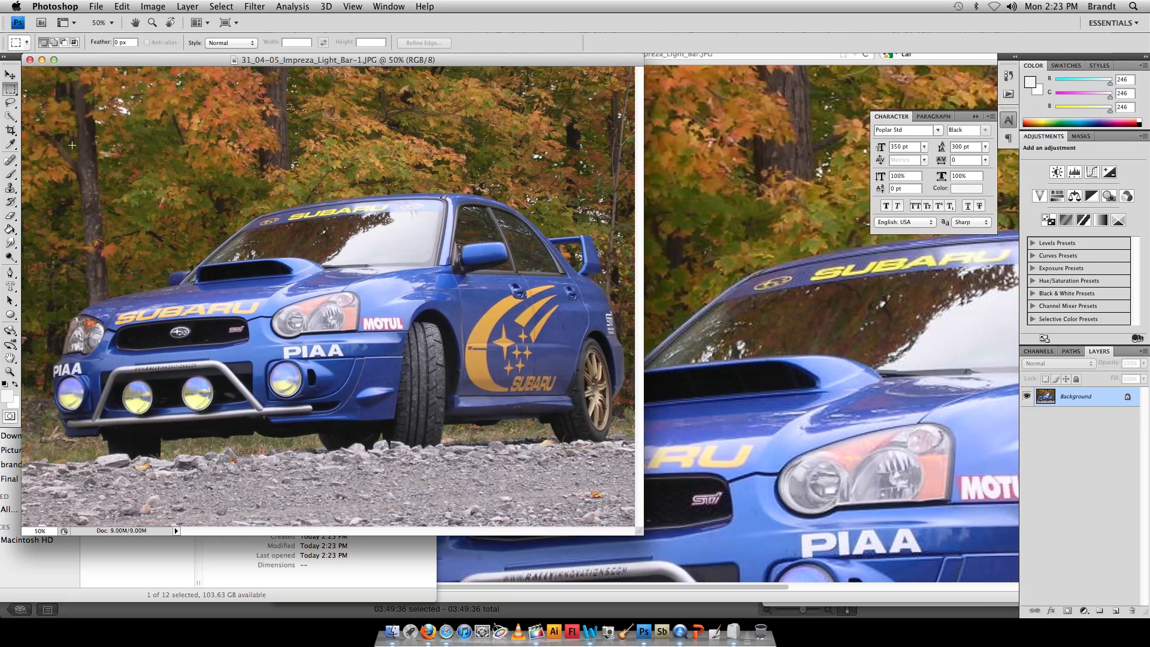
click(9, 116)
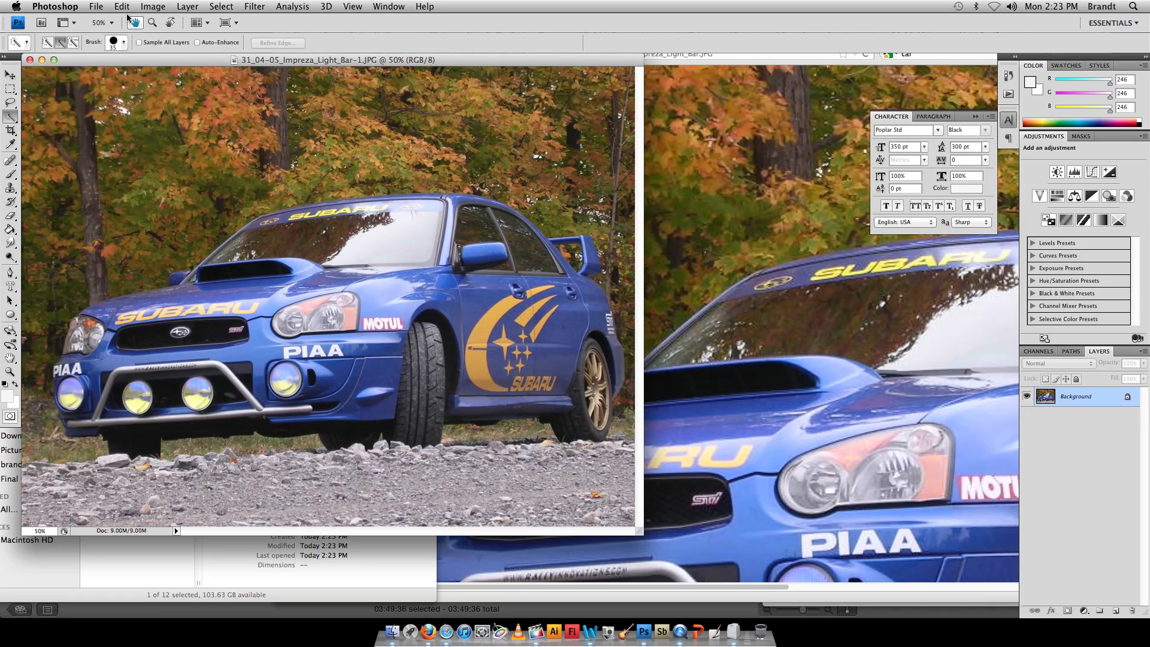
click(122, 44)
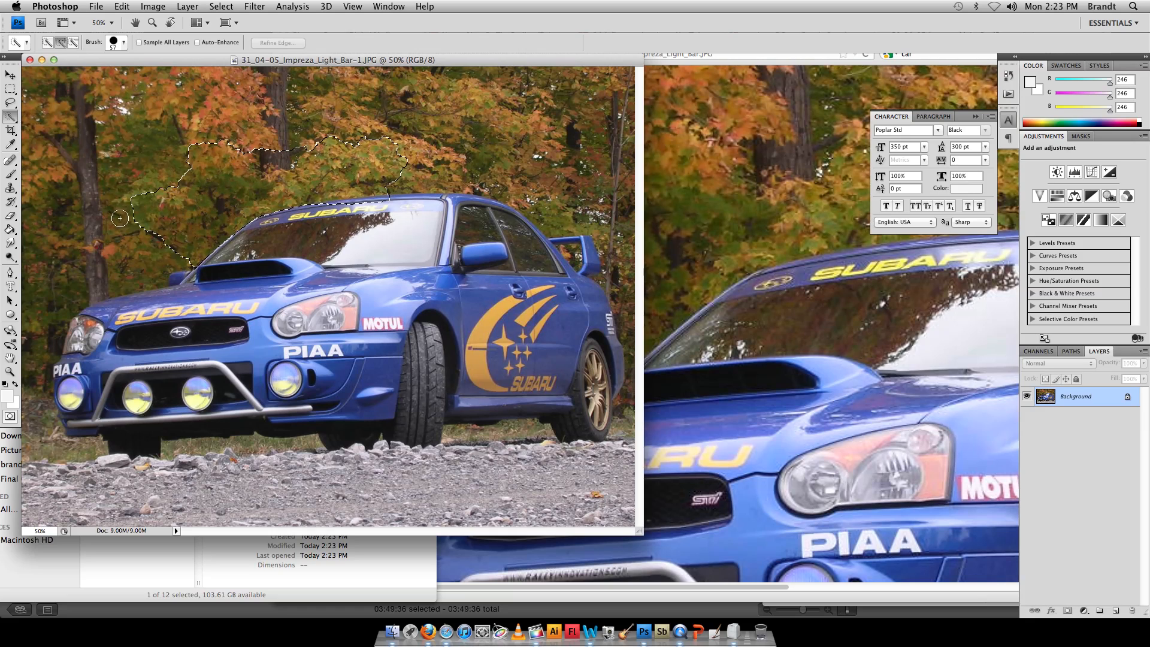
Step: Brush a selection over the car body and tidy it around the light bar bracket
drag(120, 218, 41, 281)
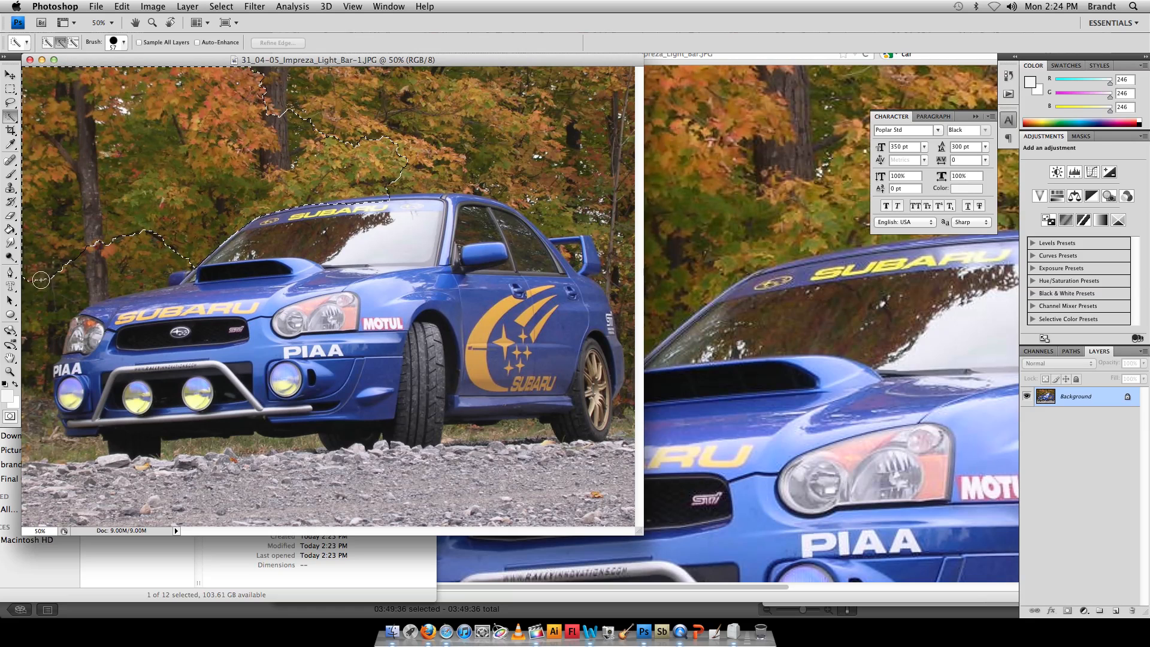
drag(41, 279, 35, 436)
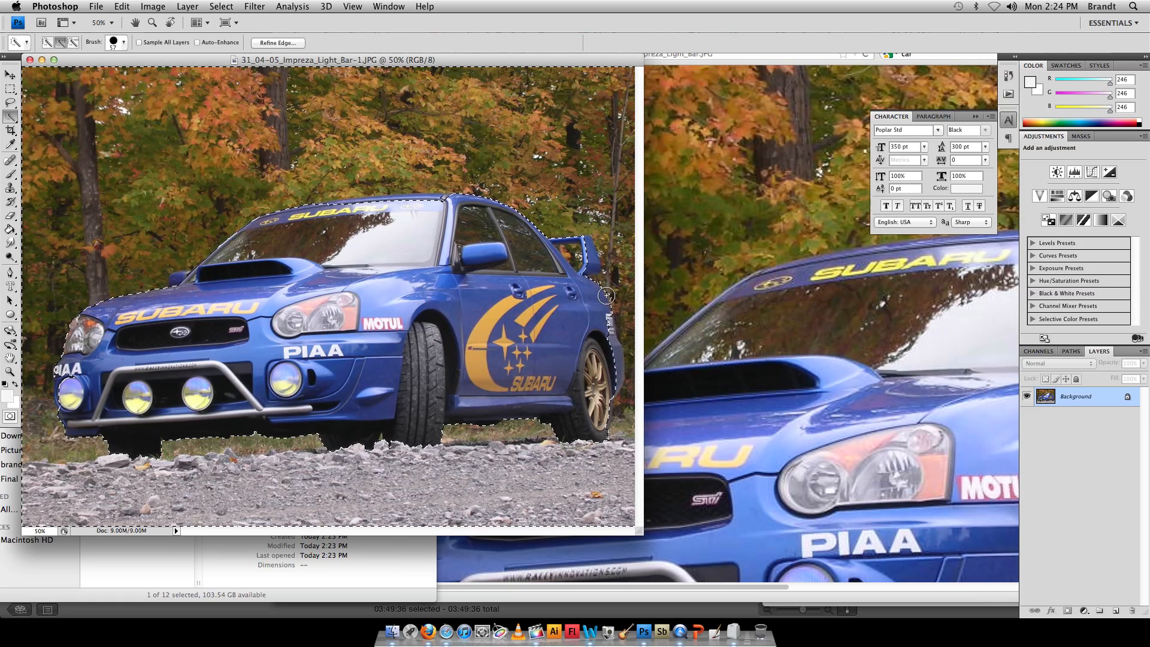
mouse_move(375, 301)
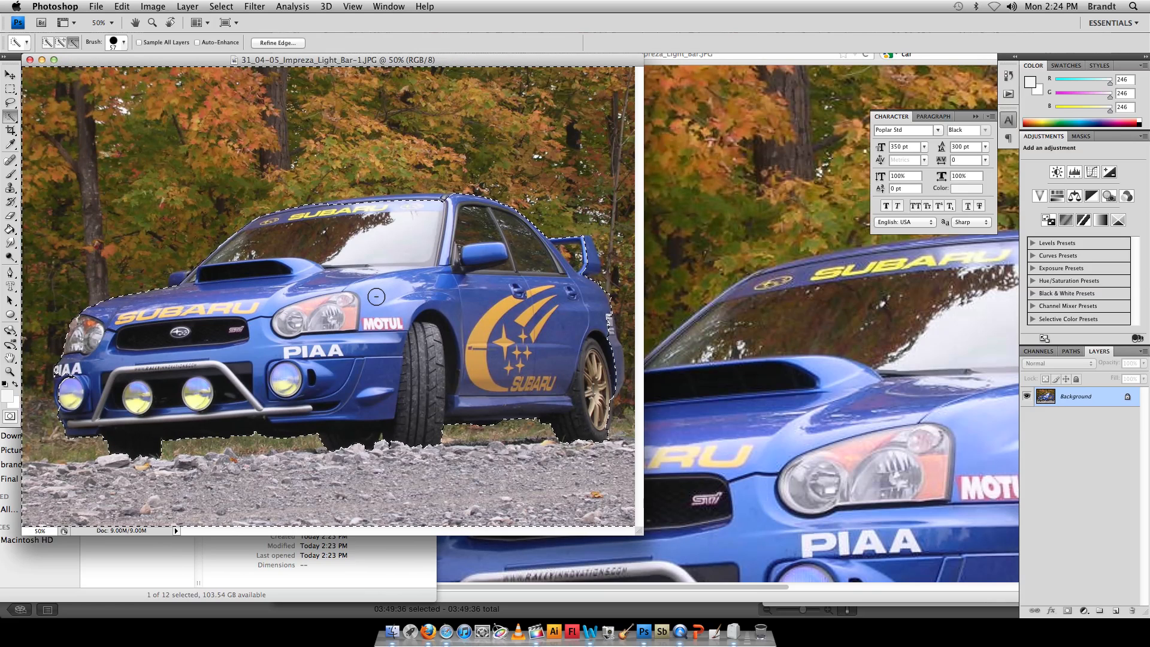
mouse_move(434, 208)
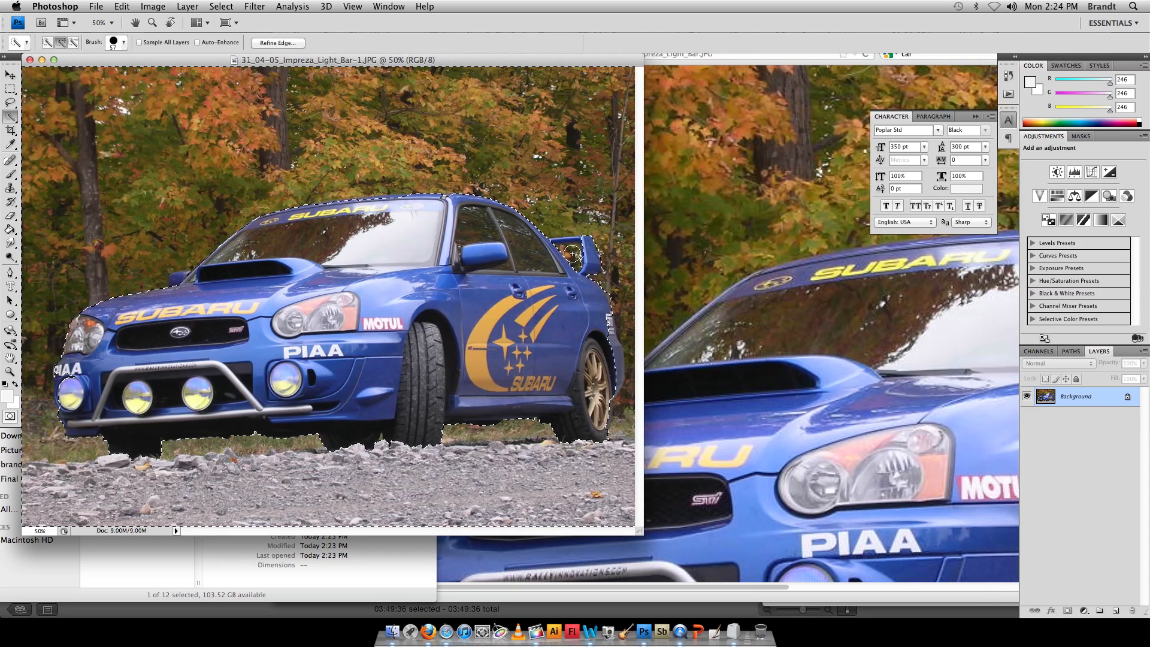
mouse_move(604, 346)
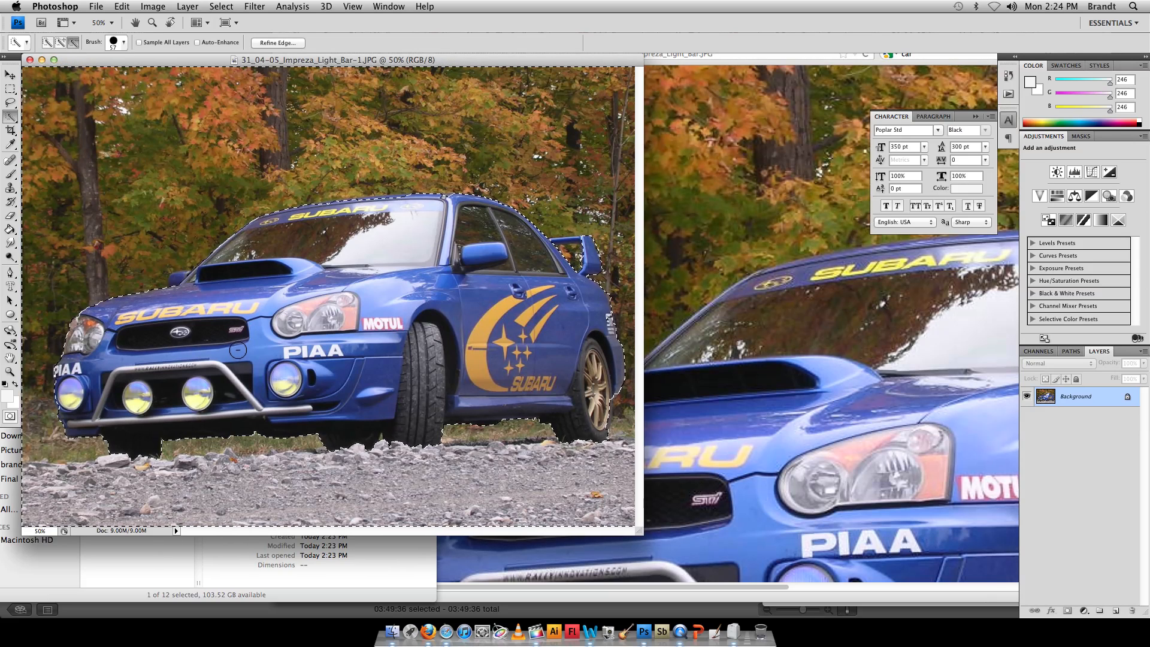
mouse_move(214, 280)
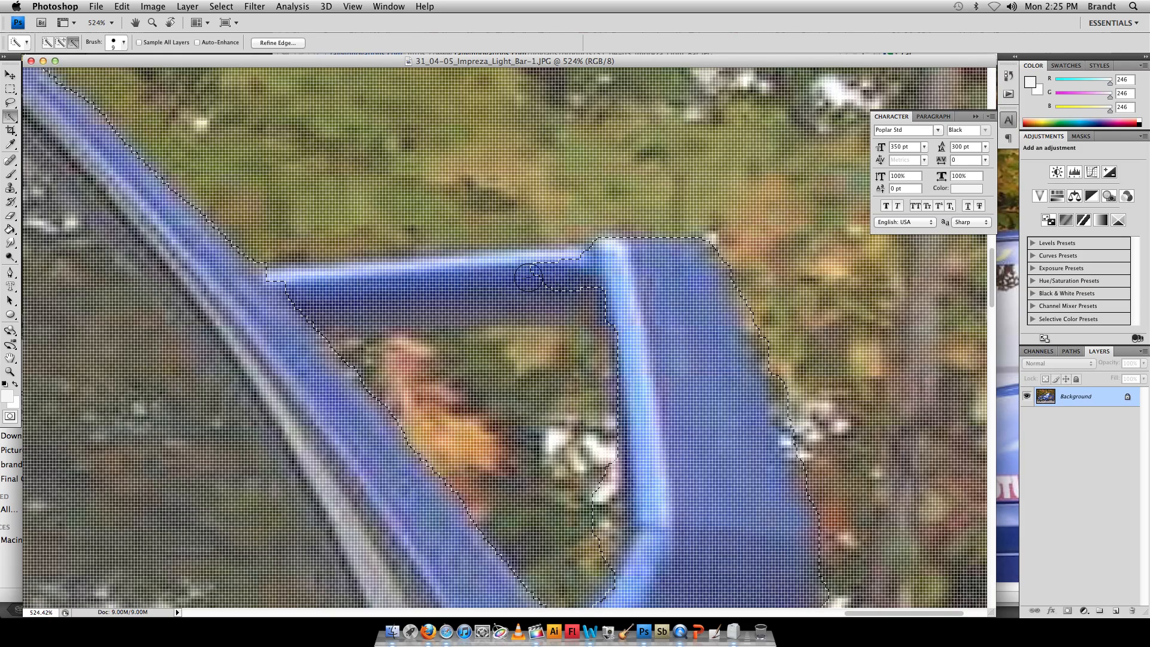
drag(531, 275, 276, 293)
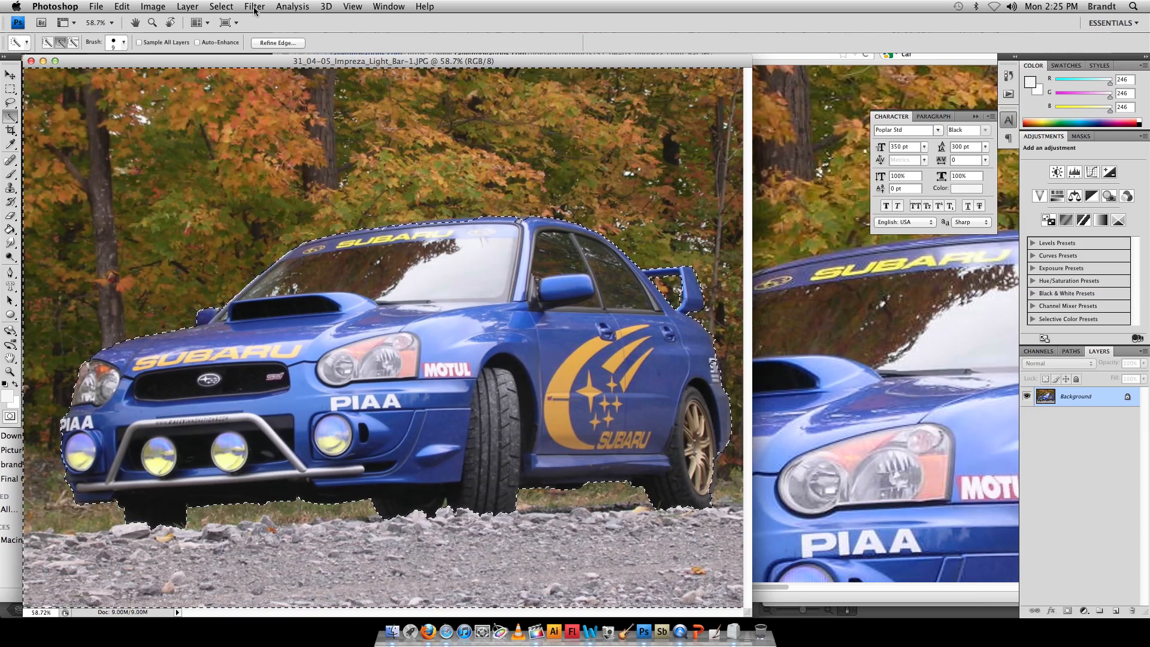
click(221, 6)
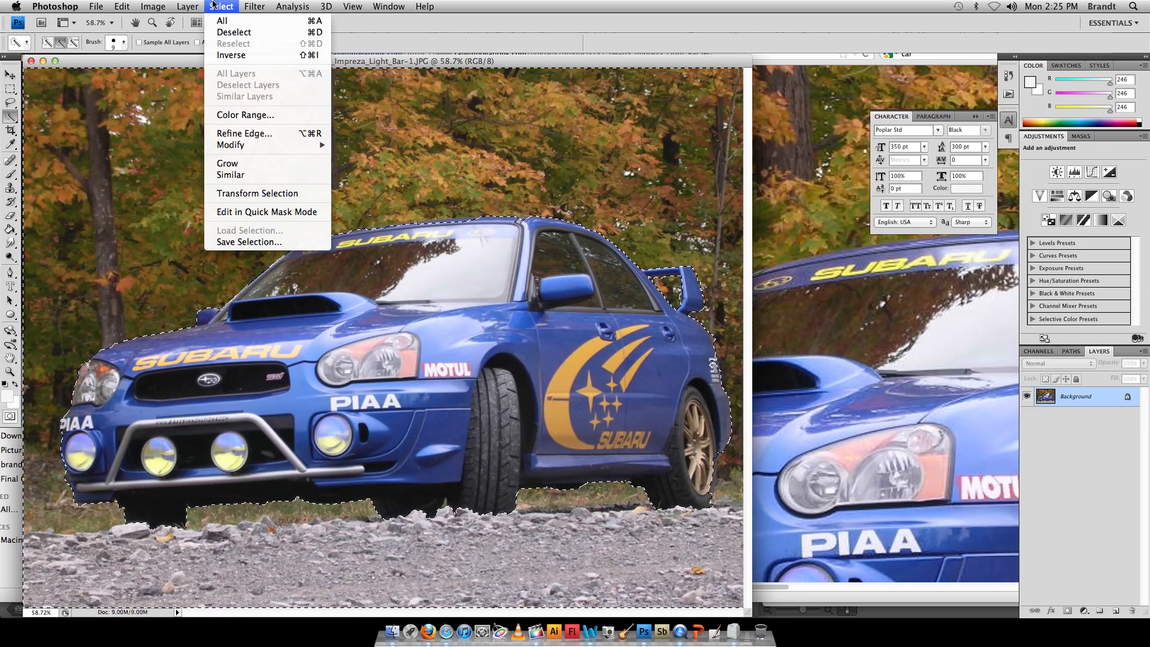
mouse_move(230, 55)
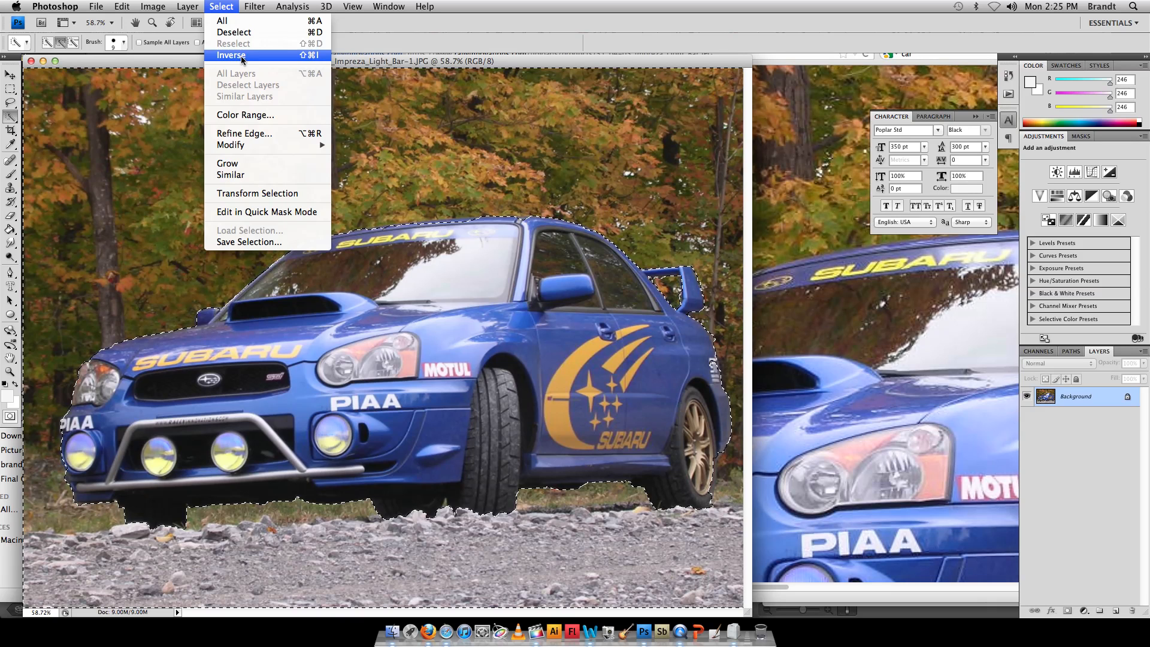
click(230, 55)
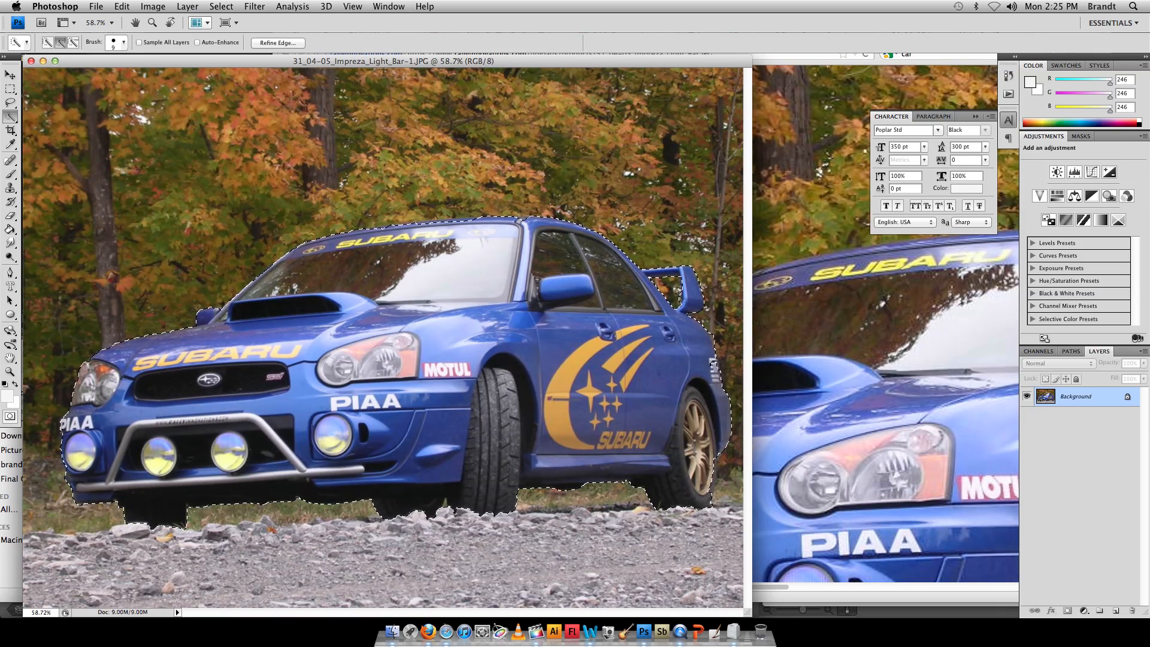
Step: In Refine Edge, adjust the radius and settle the feather at about 3.1 px
click(277, 43)
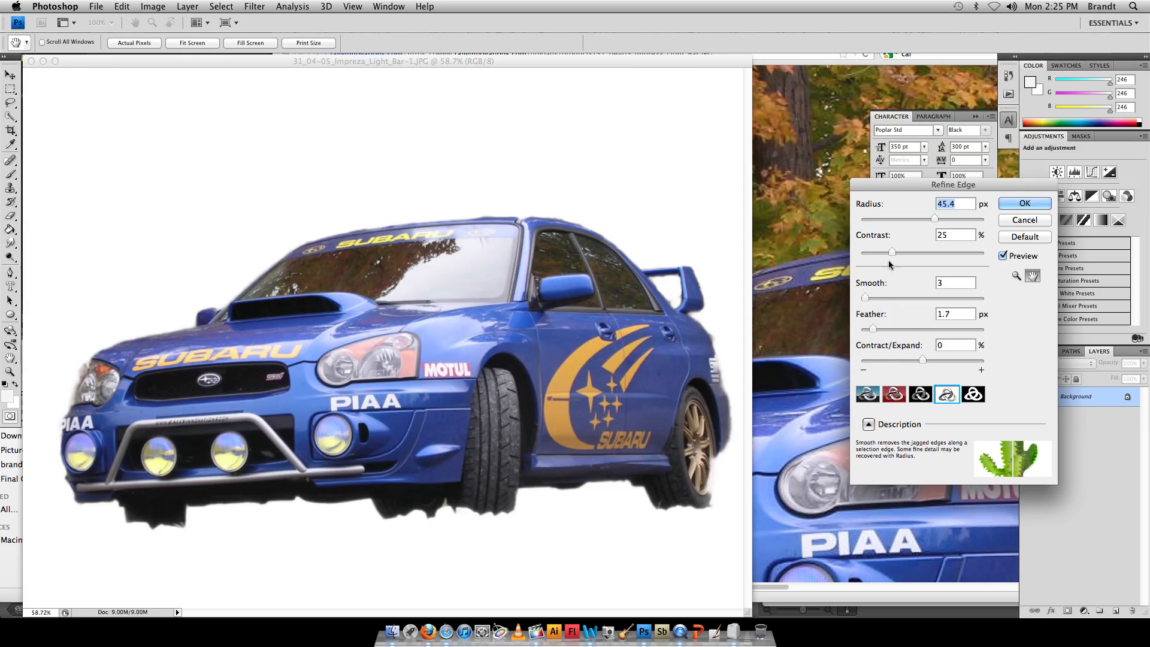
drag(934, 219, 899, 219)
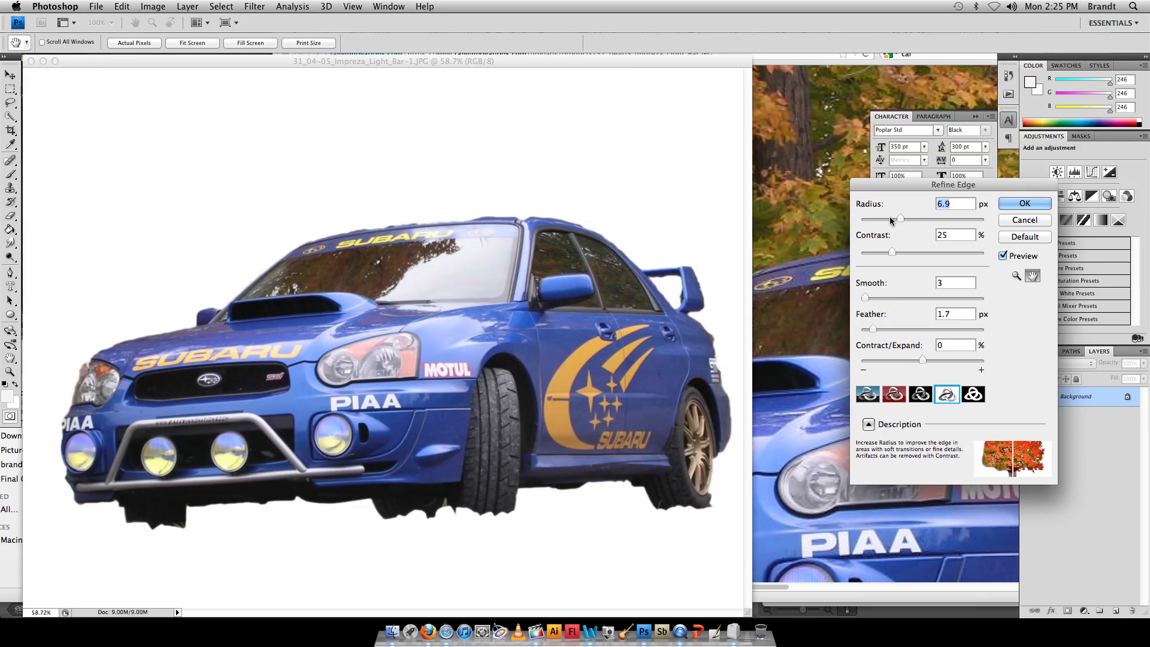
drag(901, 219, 915, 219)
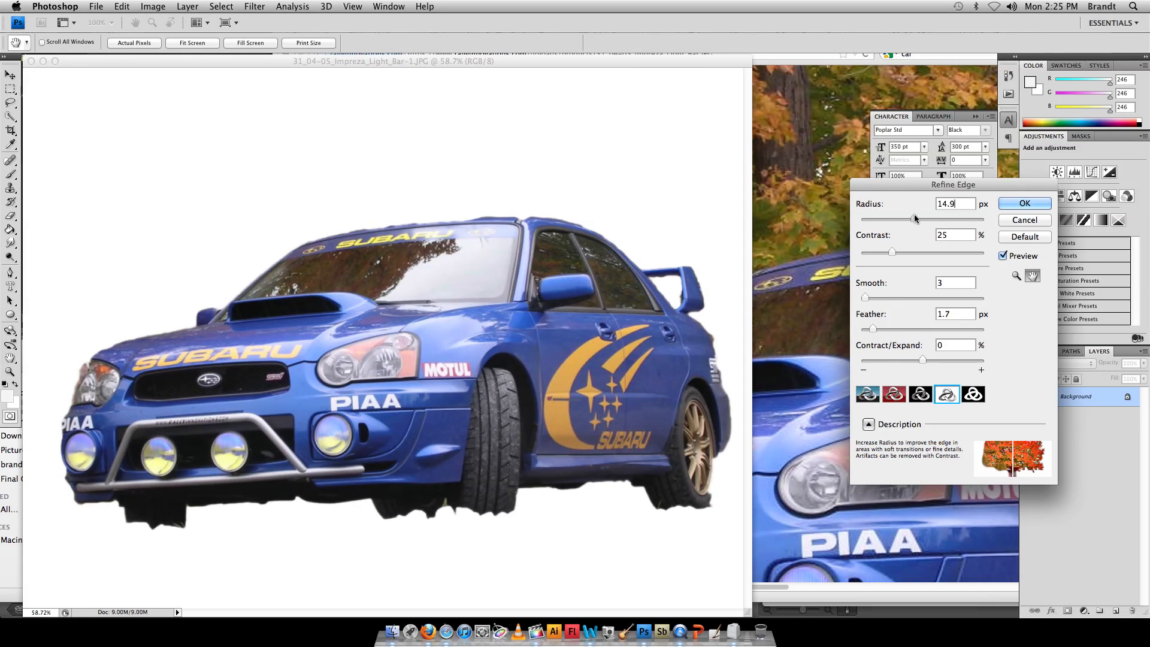
drag(873, 329, 935, 330)
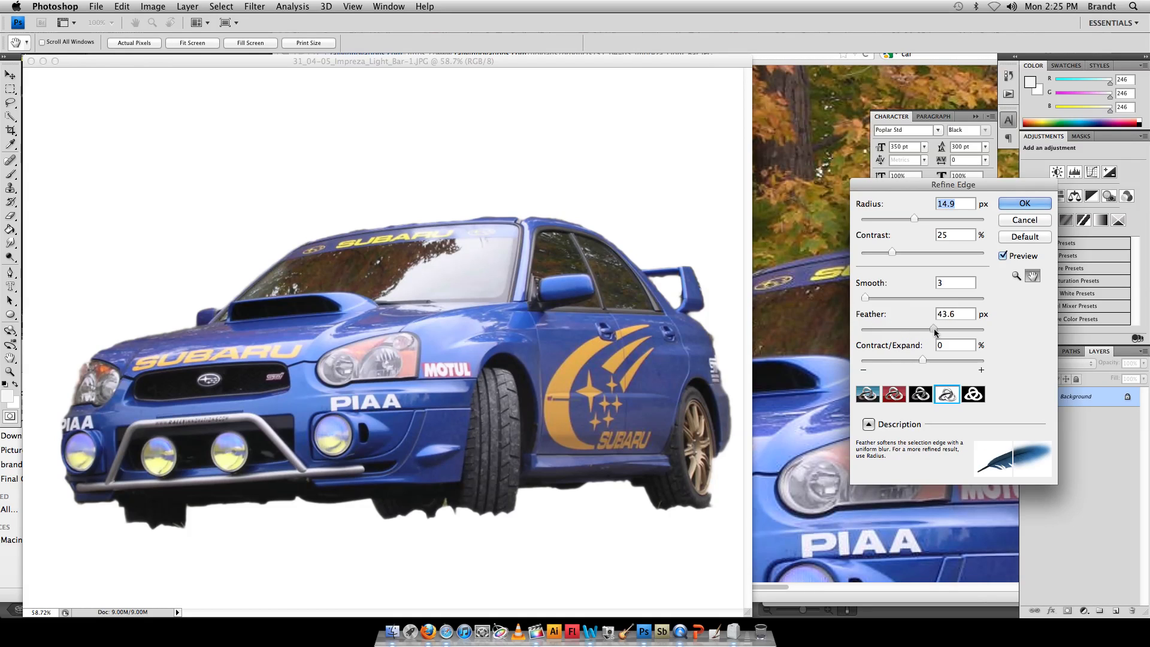
drag(933, 329, 873, 329)
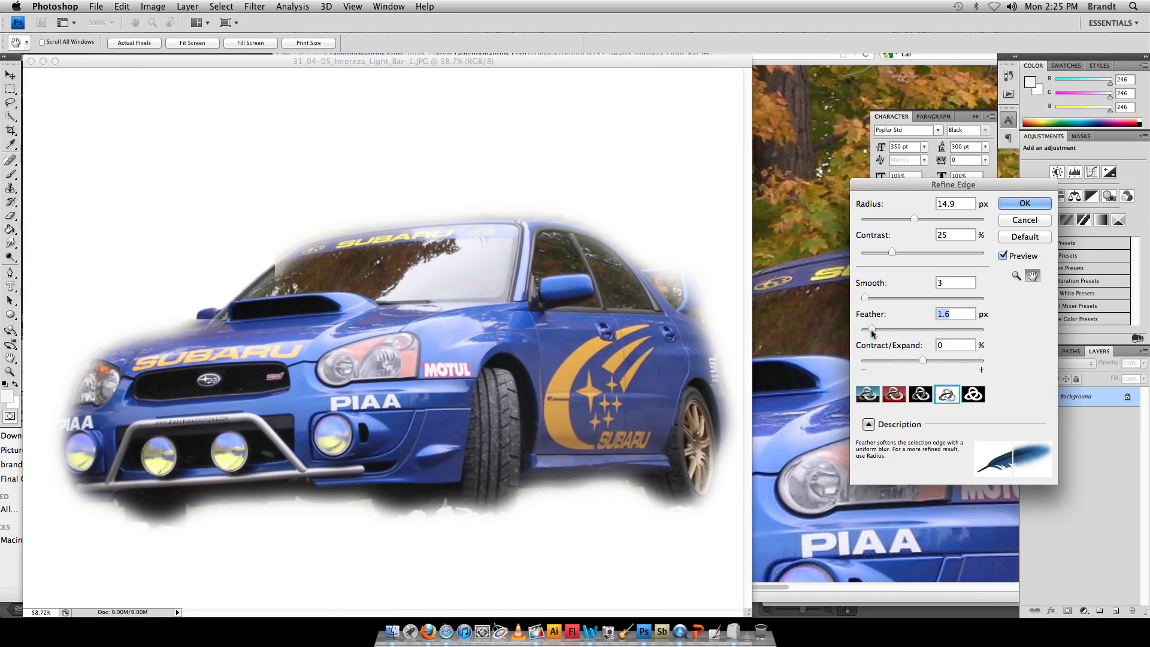
drag(871, 329, 883, 329)
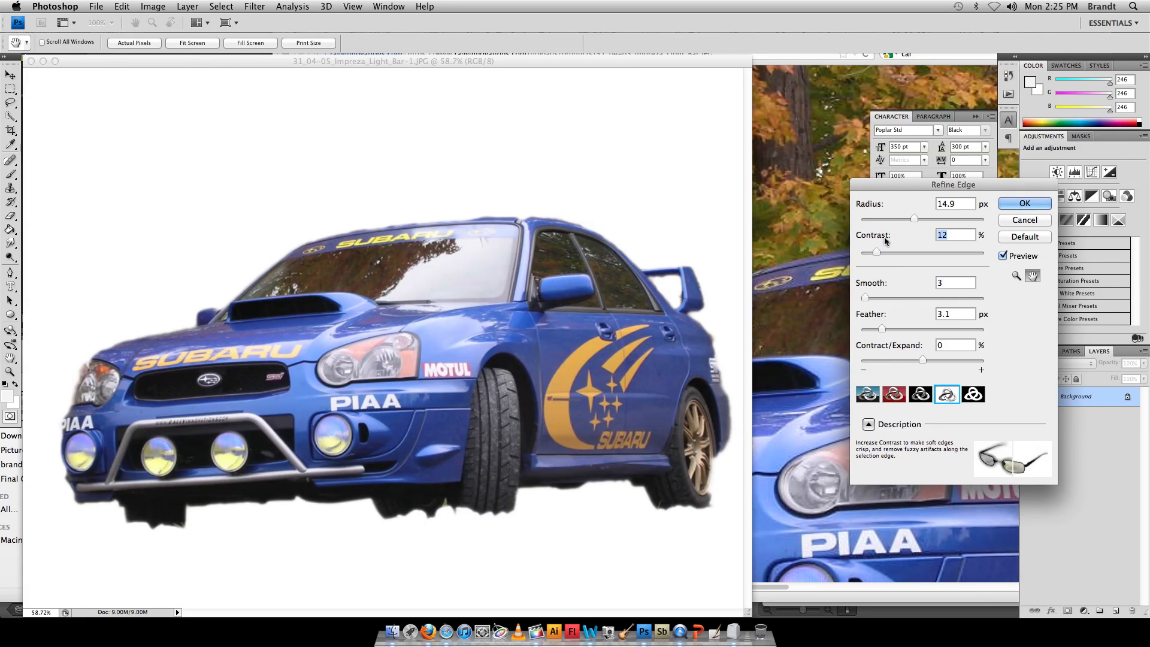
Step: Set the radius to 37.4 px and apply the refined edge to the car selection
drag(914, 219, 935, 219)
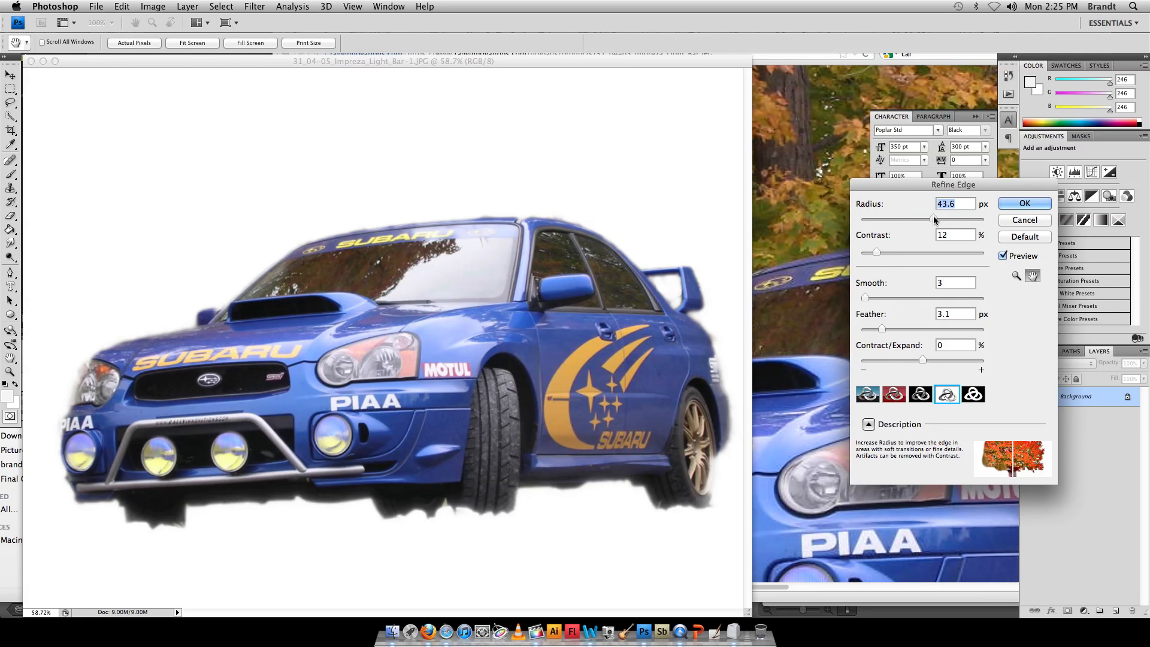
drag(935, 219, 929, 219)
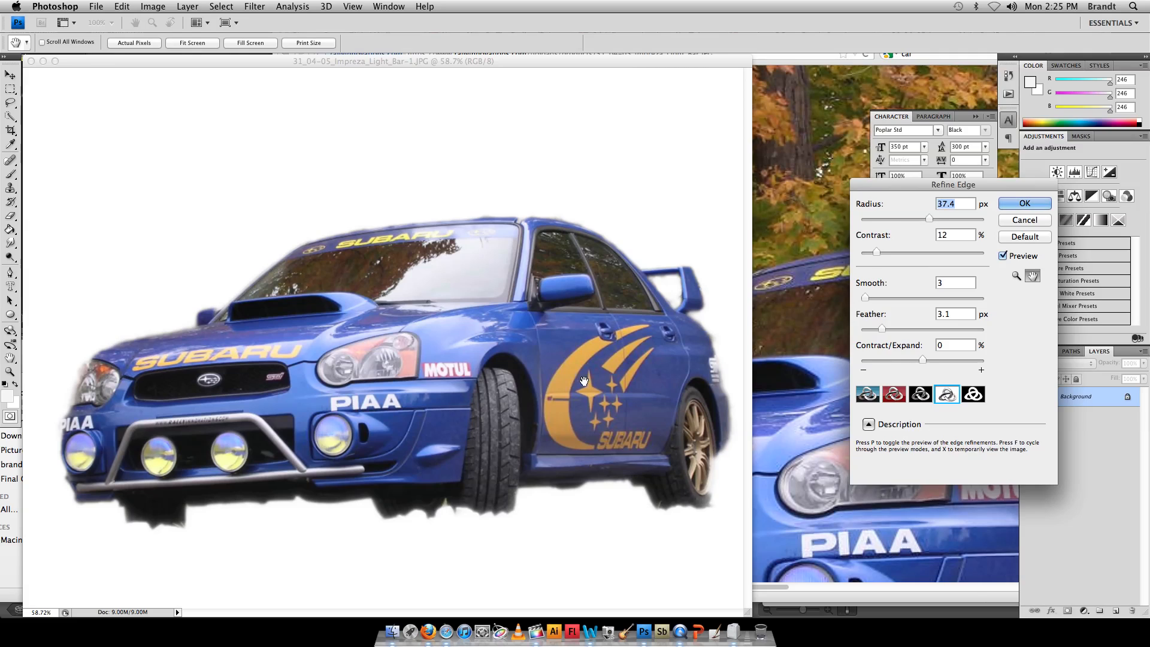
mouse_move(1068, 211)
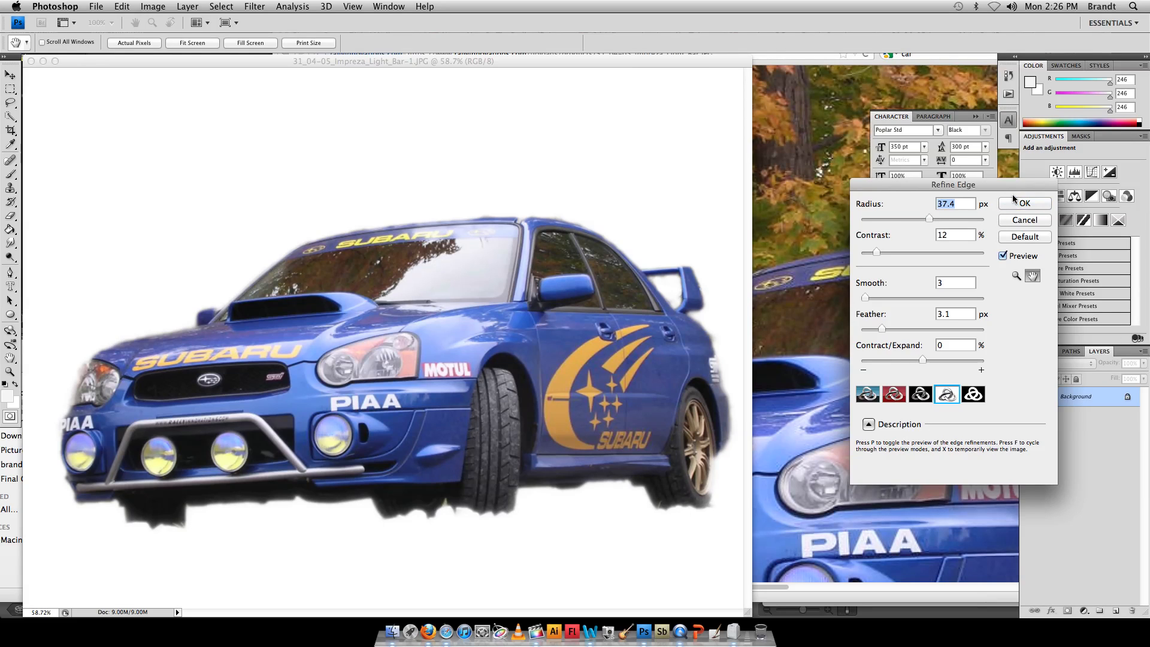
click(1025, 202)
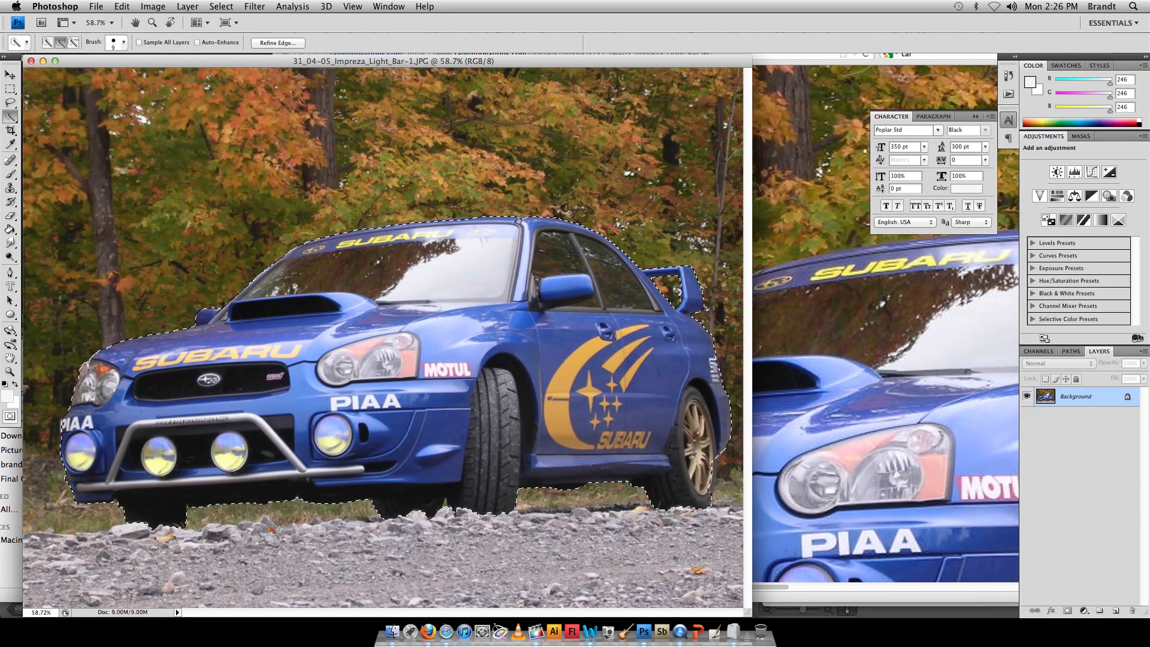
Step: Copy the selected car and start a new clipboard-sized document
click(98, 6)
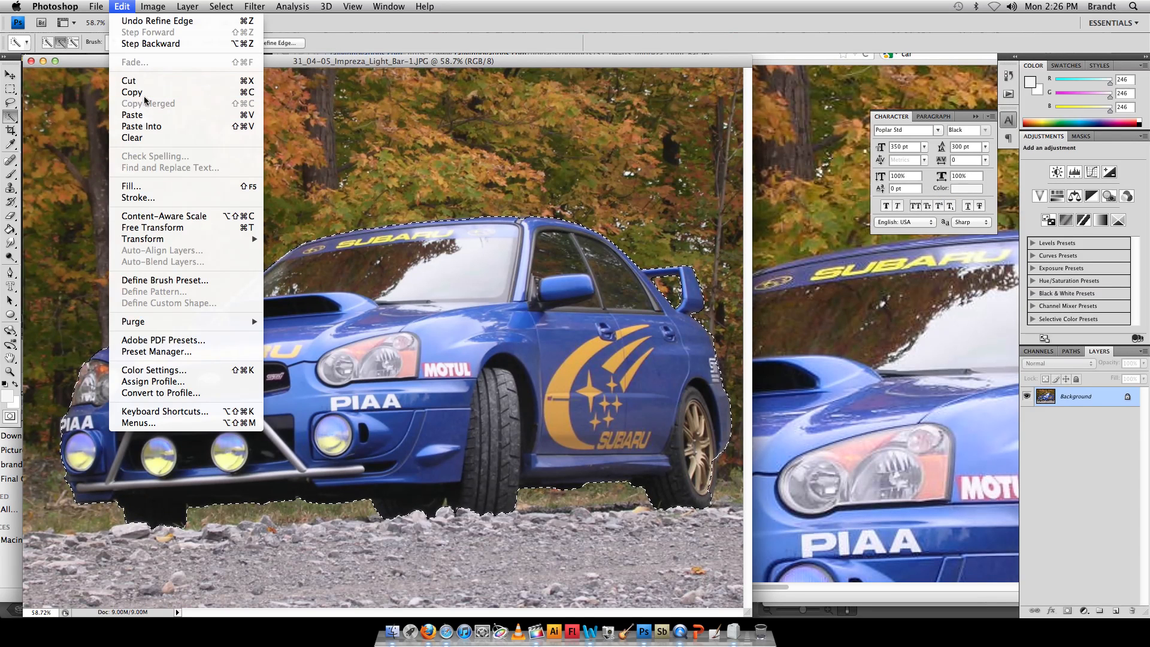
mouse_move(149, 93)
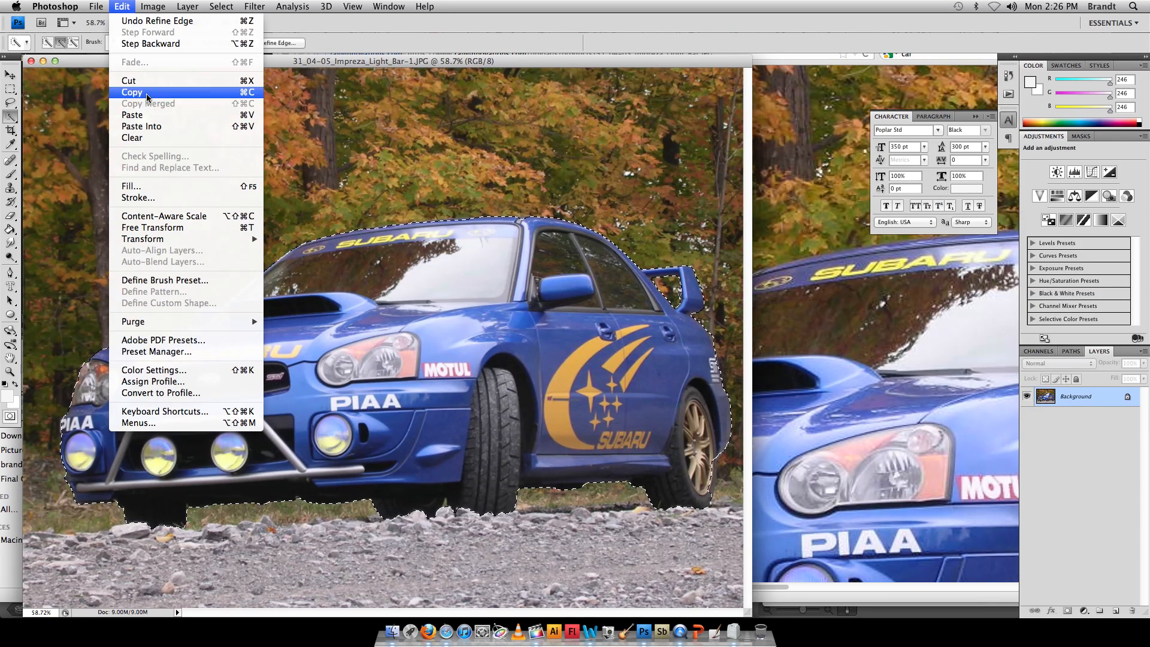
click(93, 6)
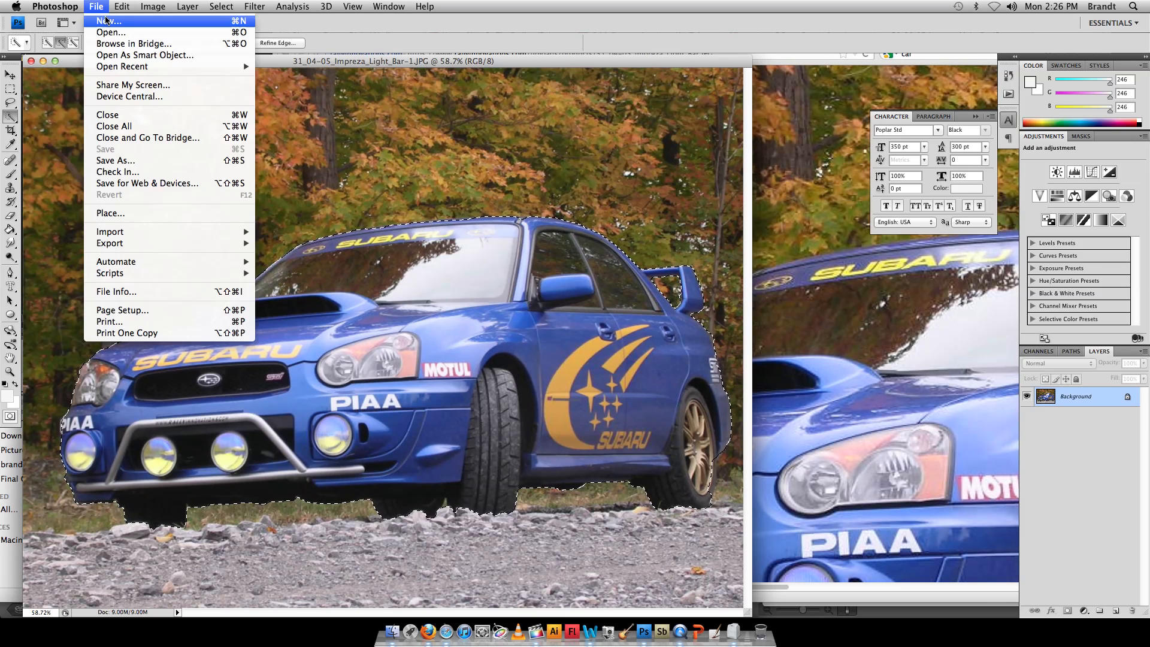
click(103, 21)
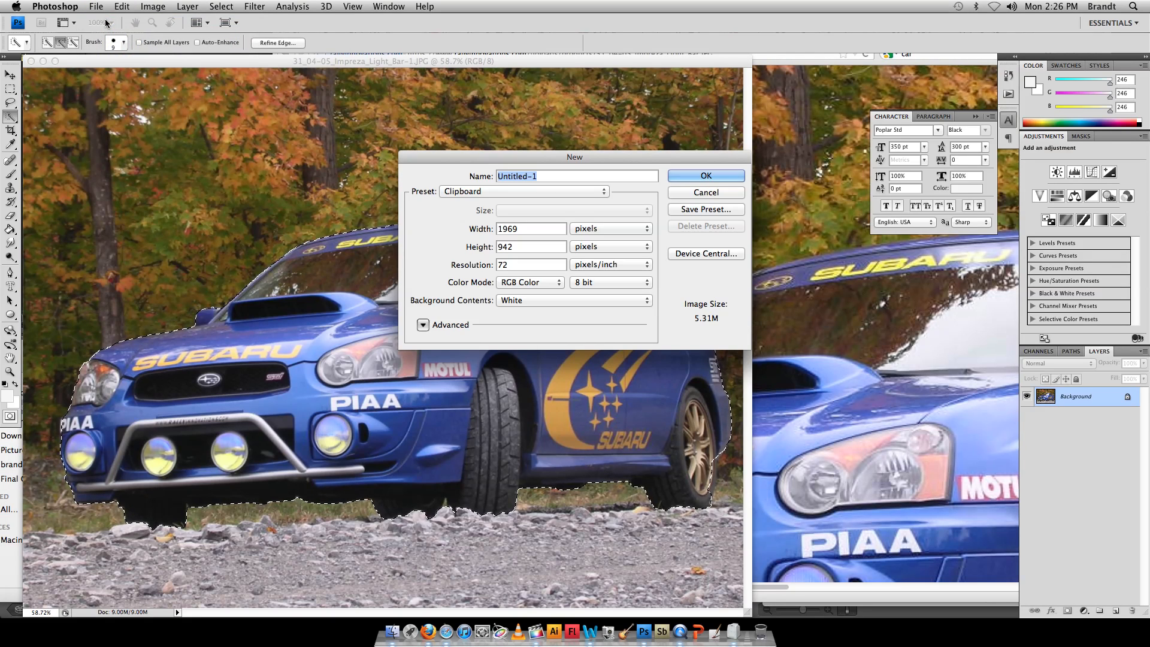
mouse_move(585, 323)
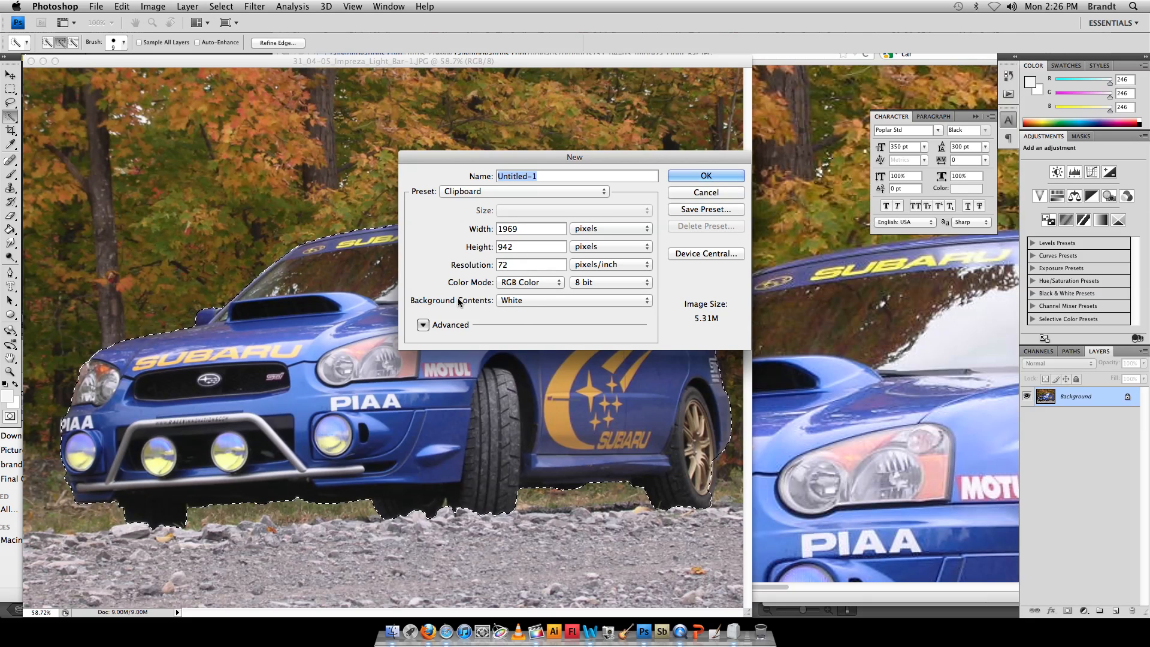
Step: Create the 1969 × 942 px document with Background Contents set to Transparent
click(572, 299)
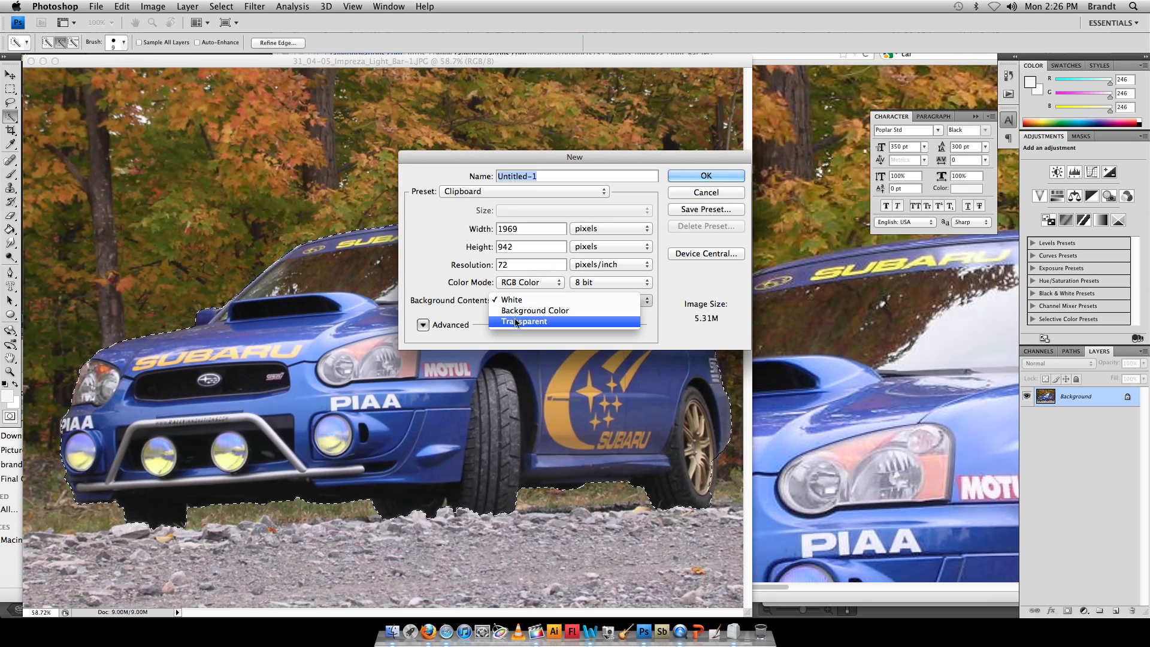
click(523, 321)
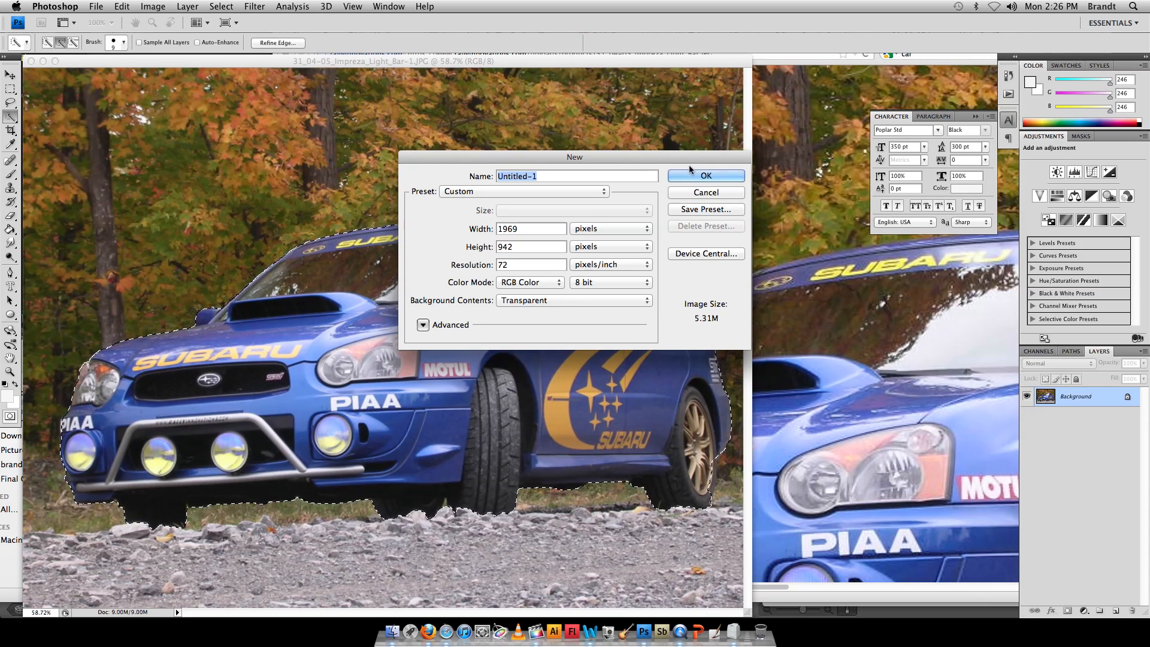
click(705, 174)
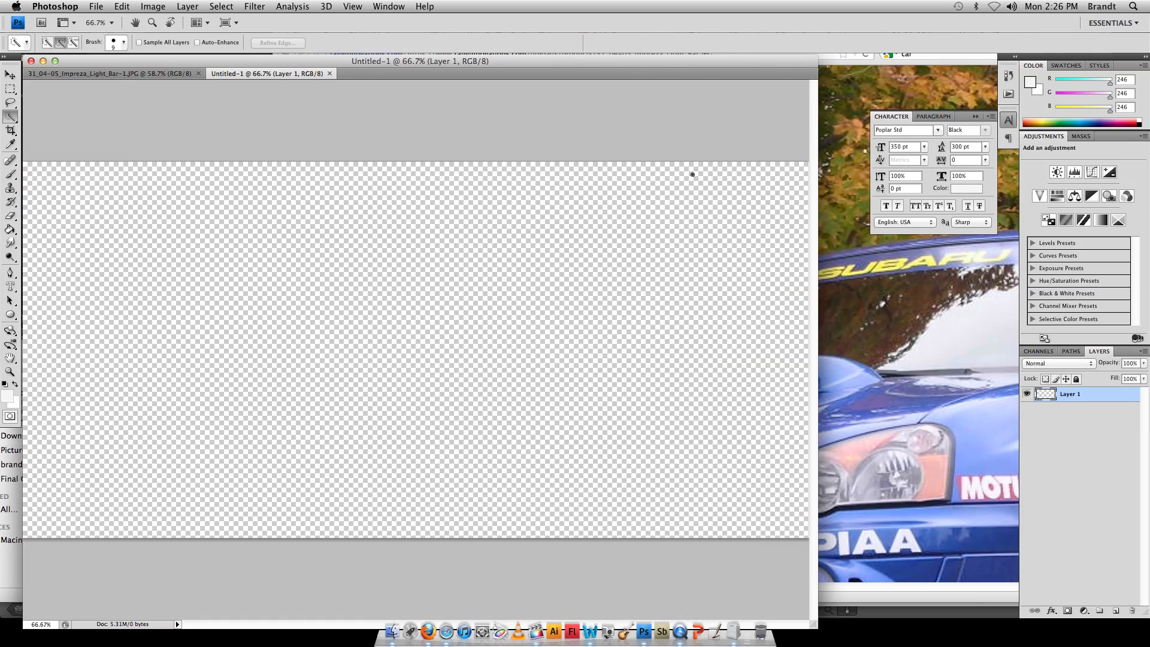
Step: Paste the cut-out Subaru onto the transparent canvas, then browse the File menu
click(121, 6)
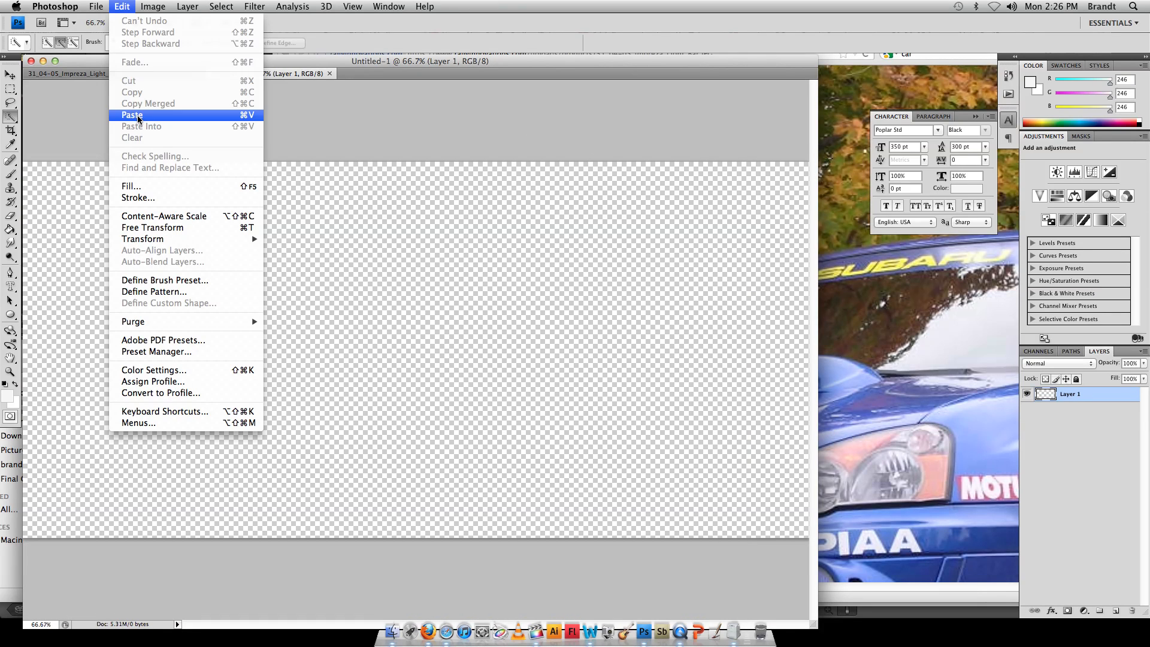
mouse_move(141, 117)
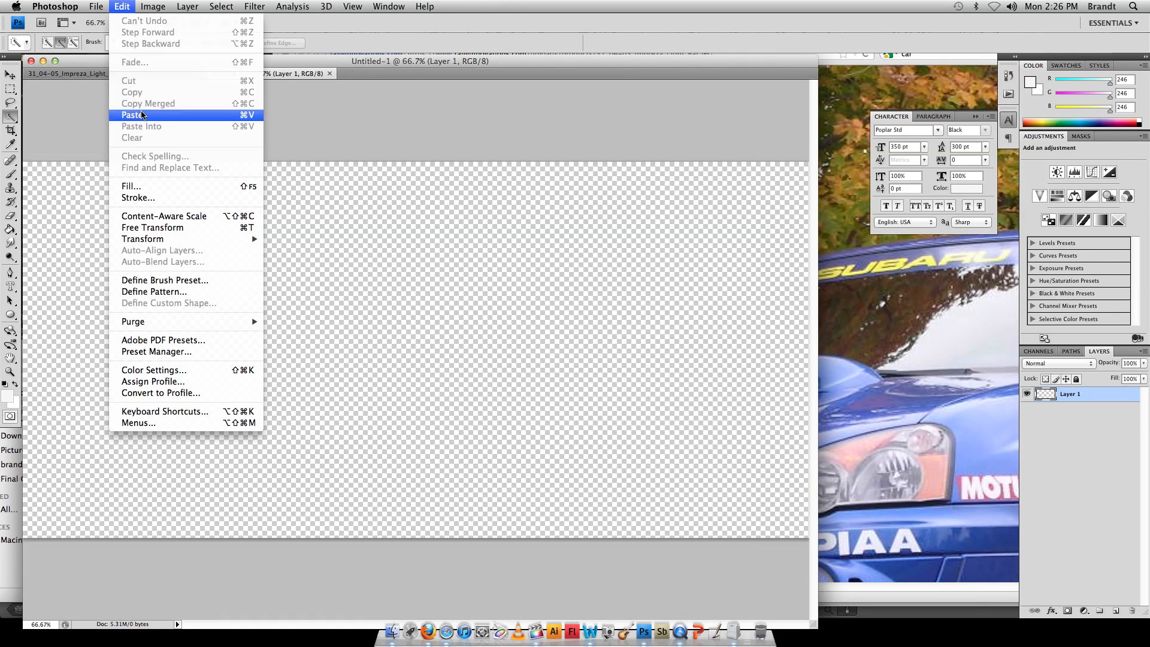
click(134, 115)
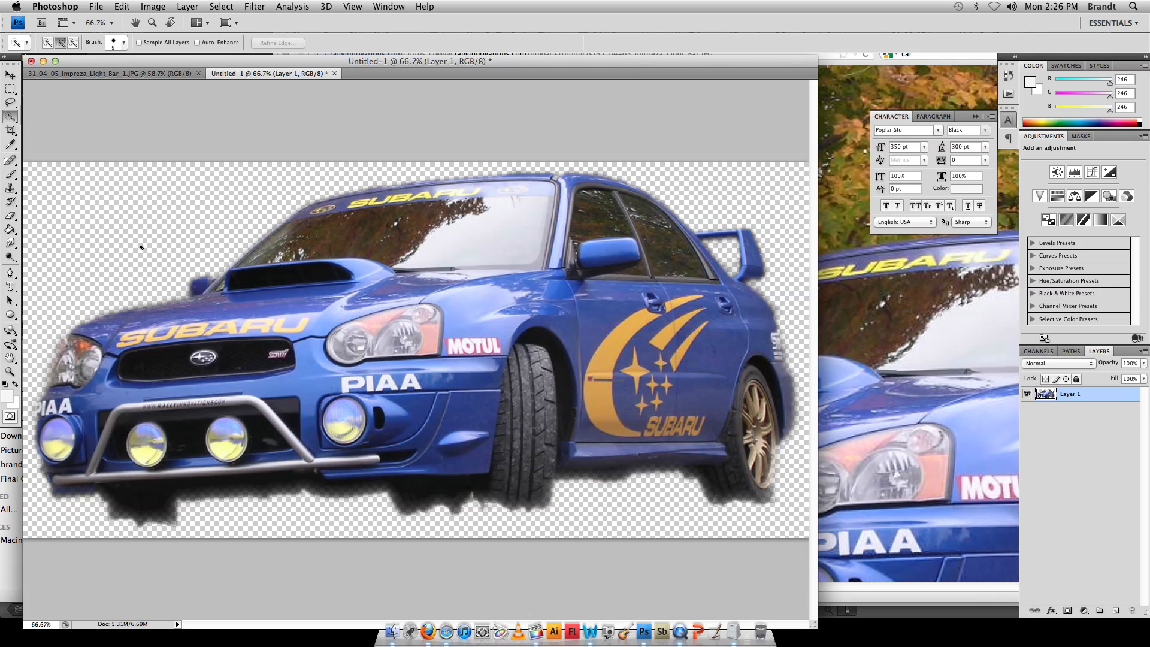
mouse_move(242, 203)
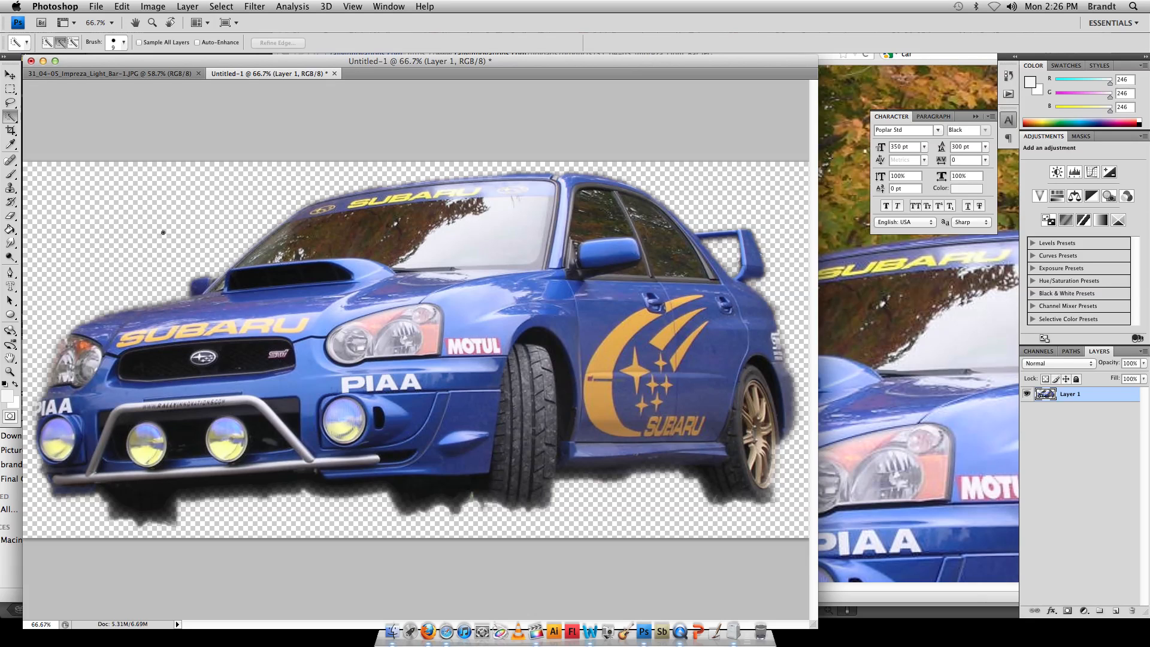
mouse_move(198, 91)
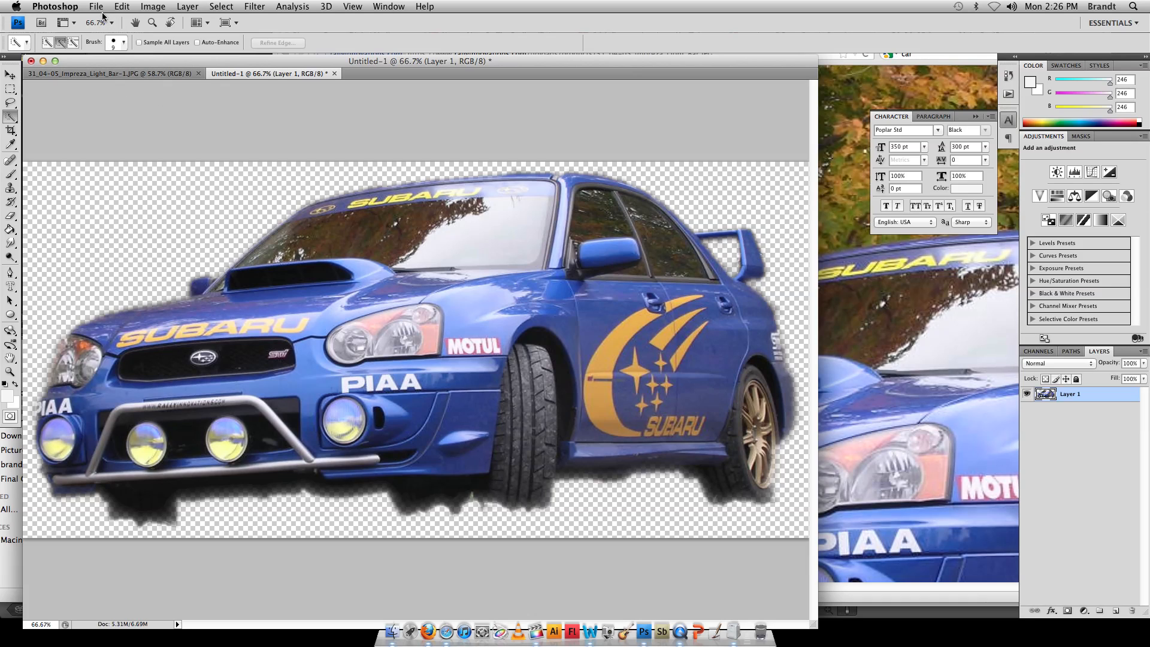
click(99, 6)
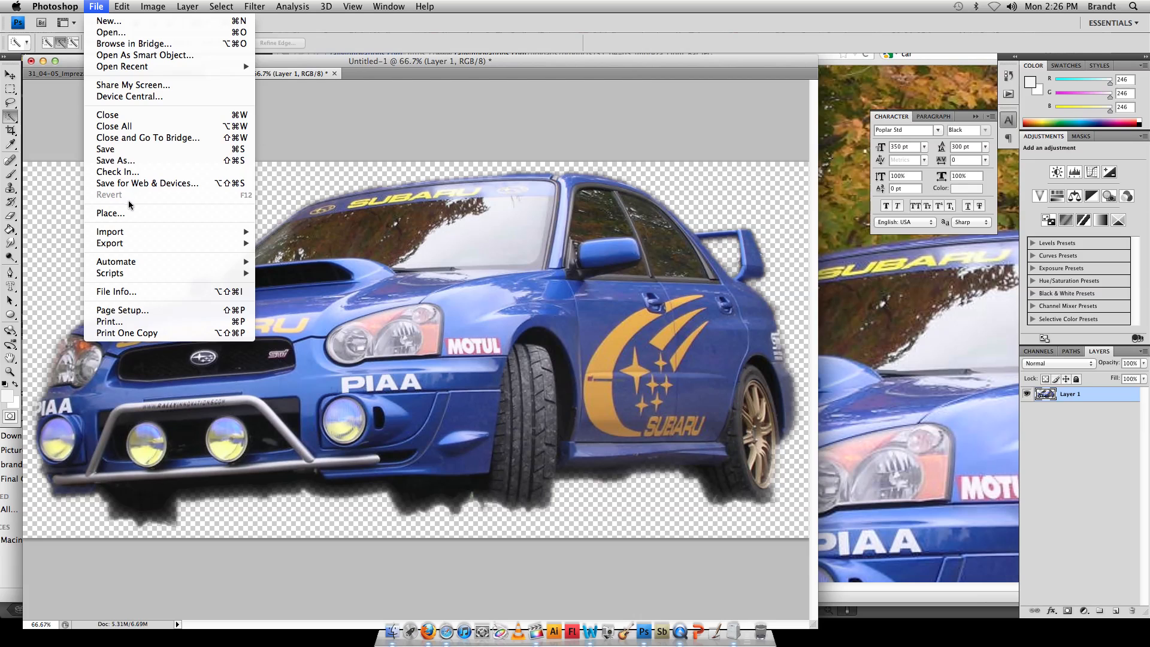
click(122, 6)
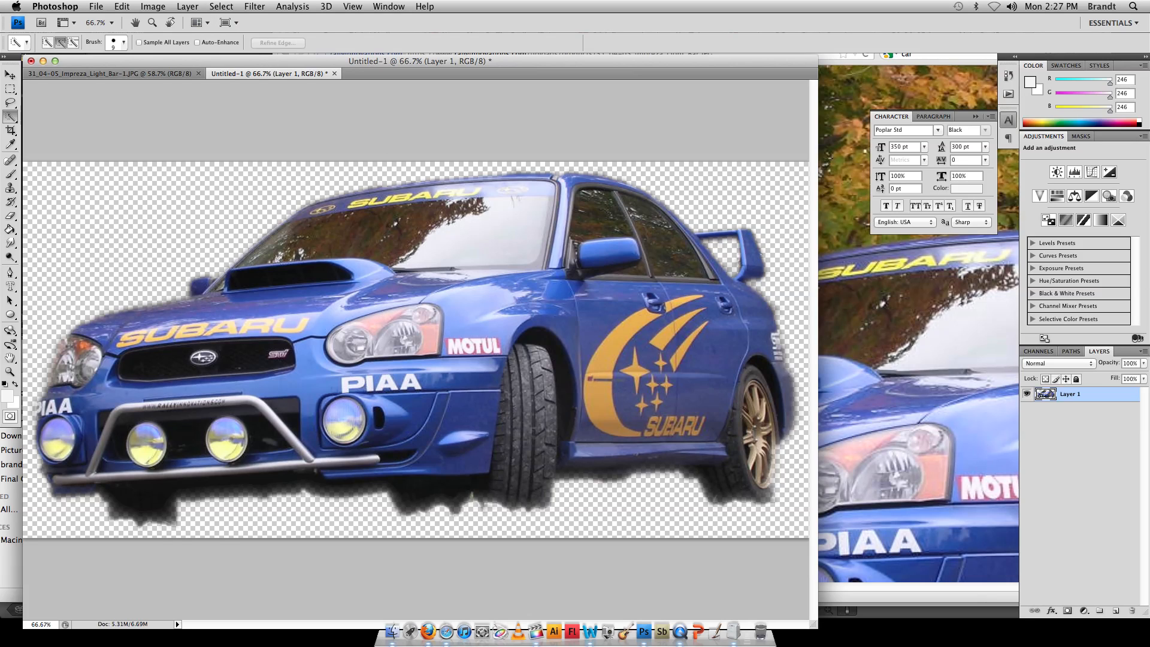
click(98, 6)
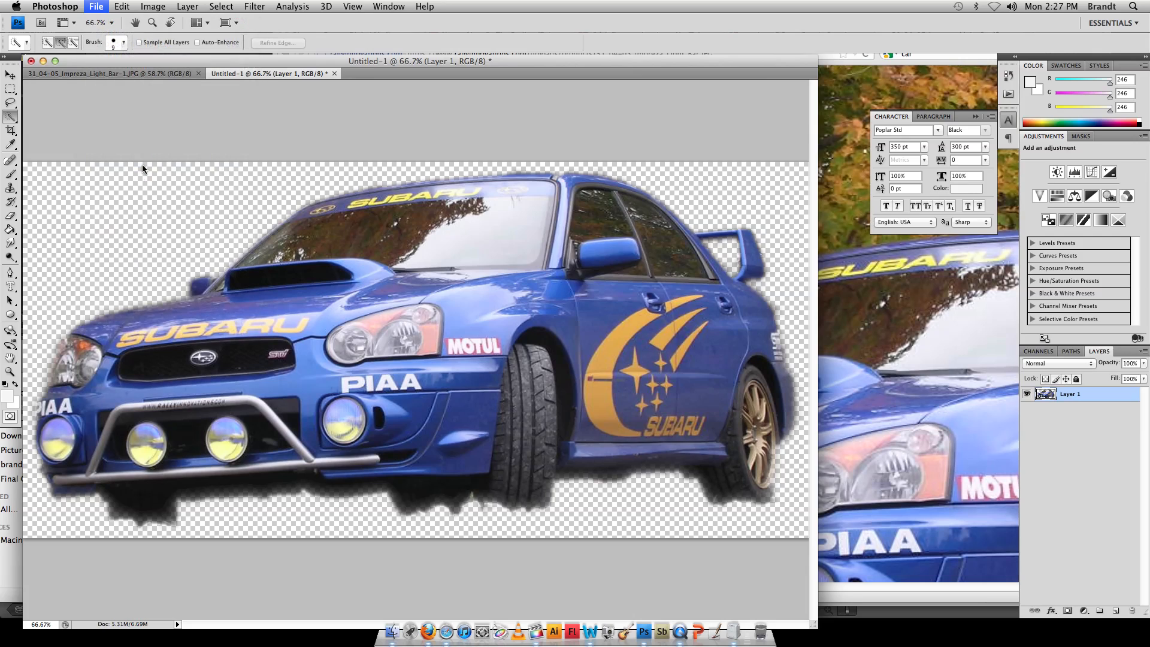
Step: In Save As, choose TIFF format and name the file Subaru
click(537, 295)
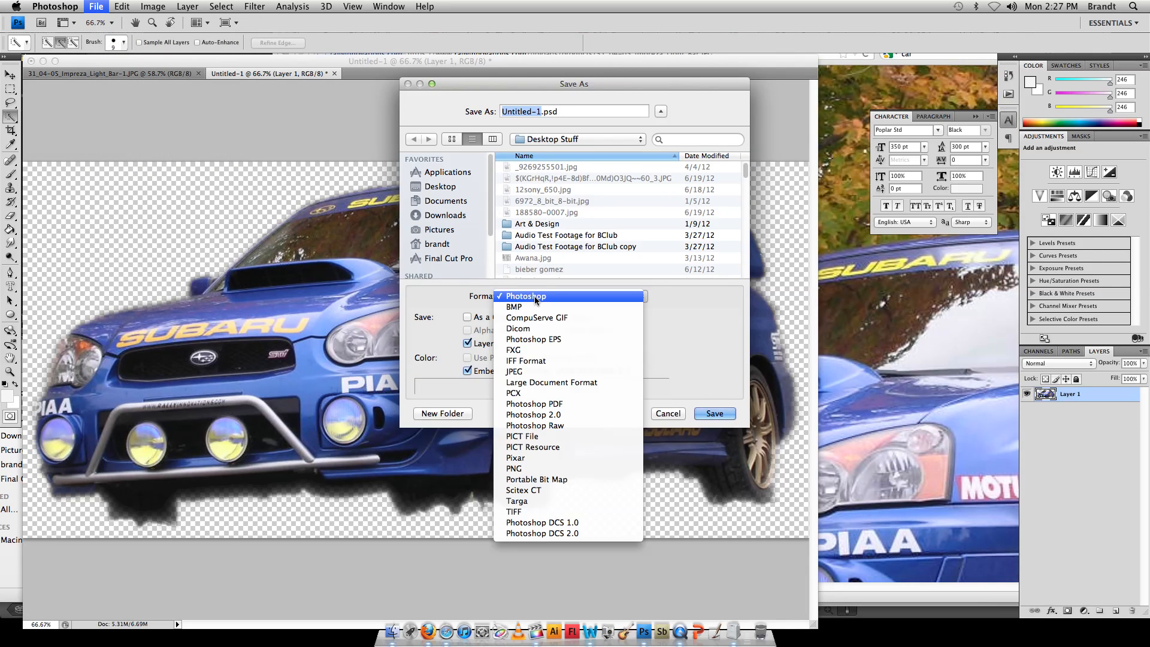
mouse_move(531, 516)
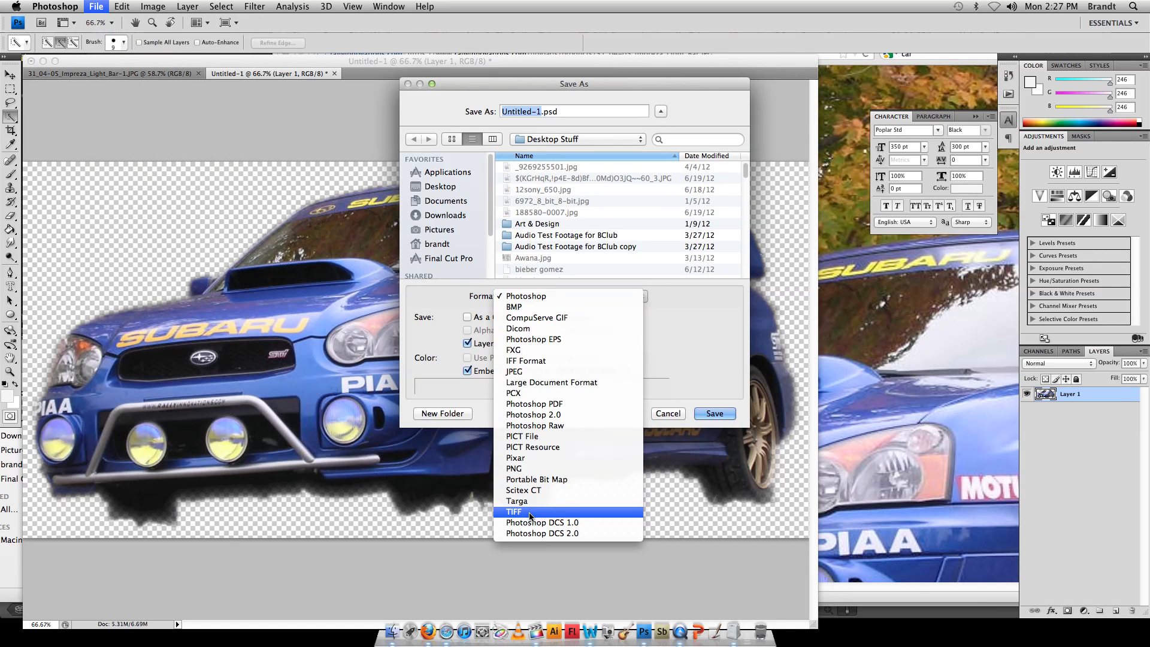
click(514, 511)
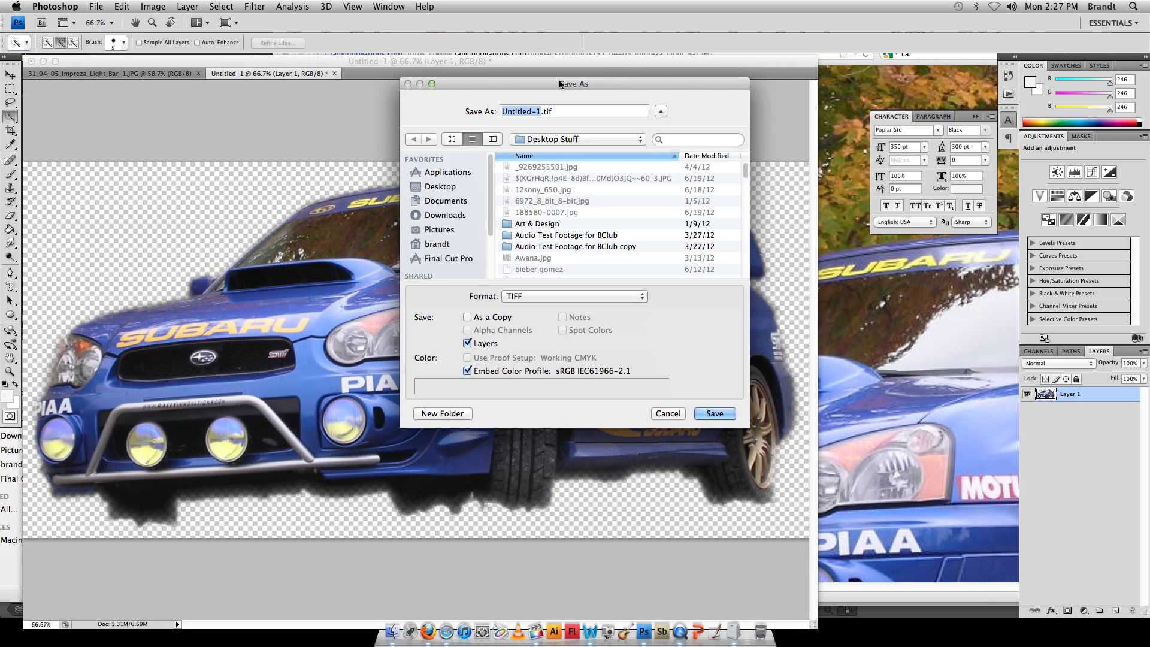
text(Subaru.tif)
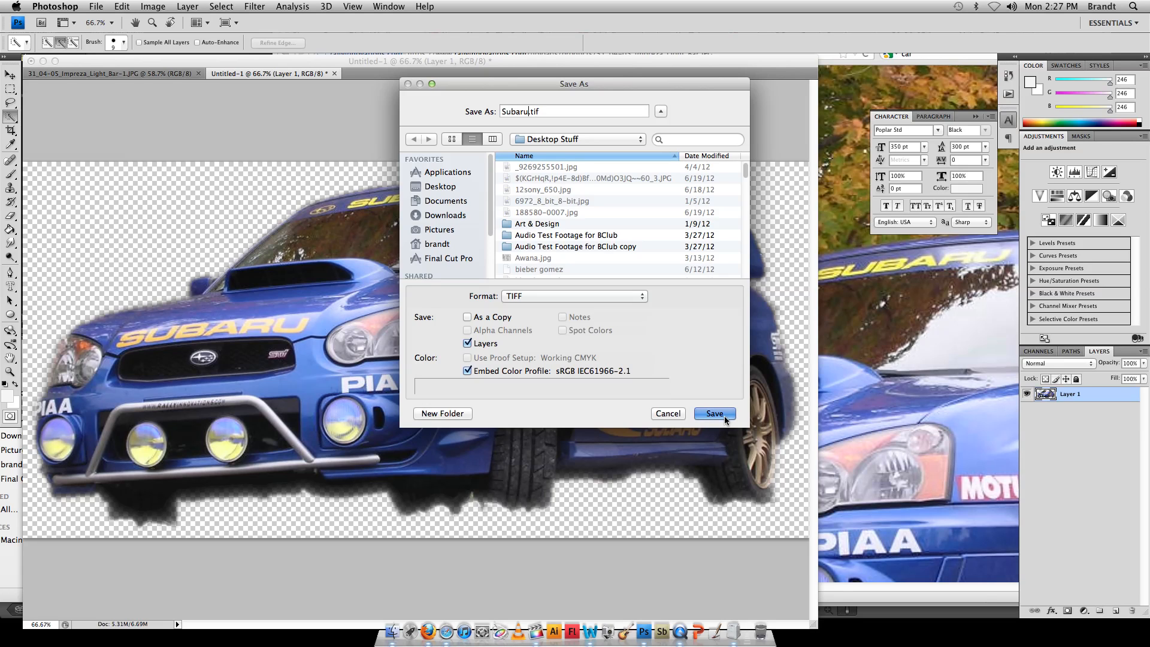
Step: Save Subaru.tif keeping transparency and stop the transparency warning reappearing
click(714, 413)
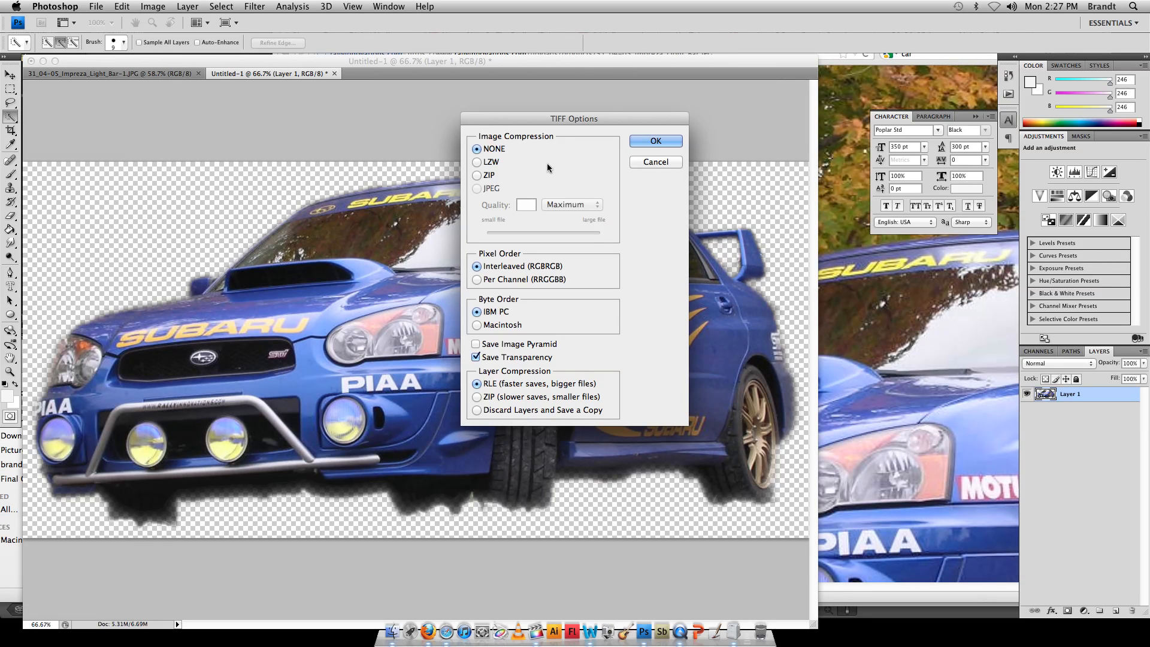
click(475, 357)
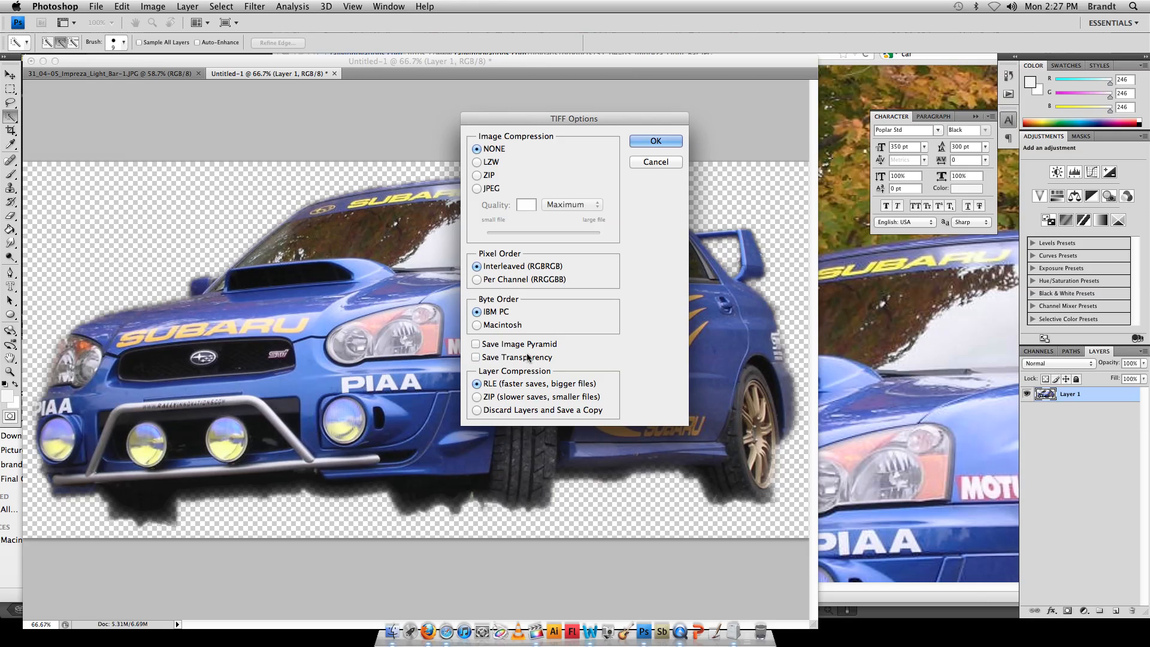
mouse_move(510, 357)
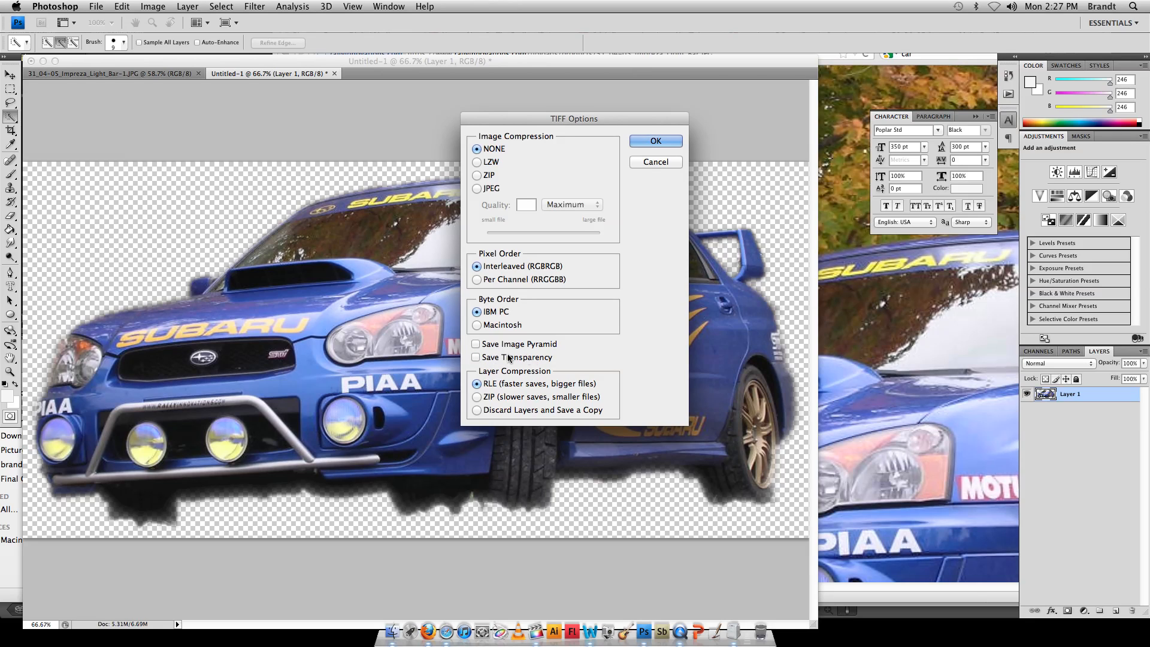
click(476, 357)
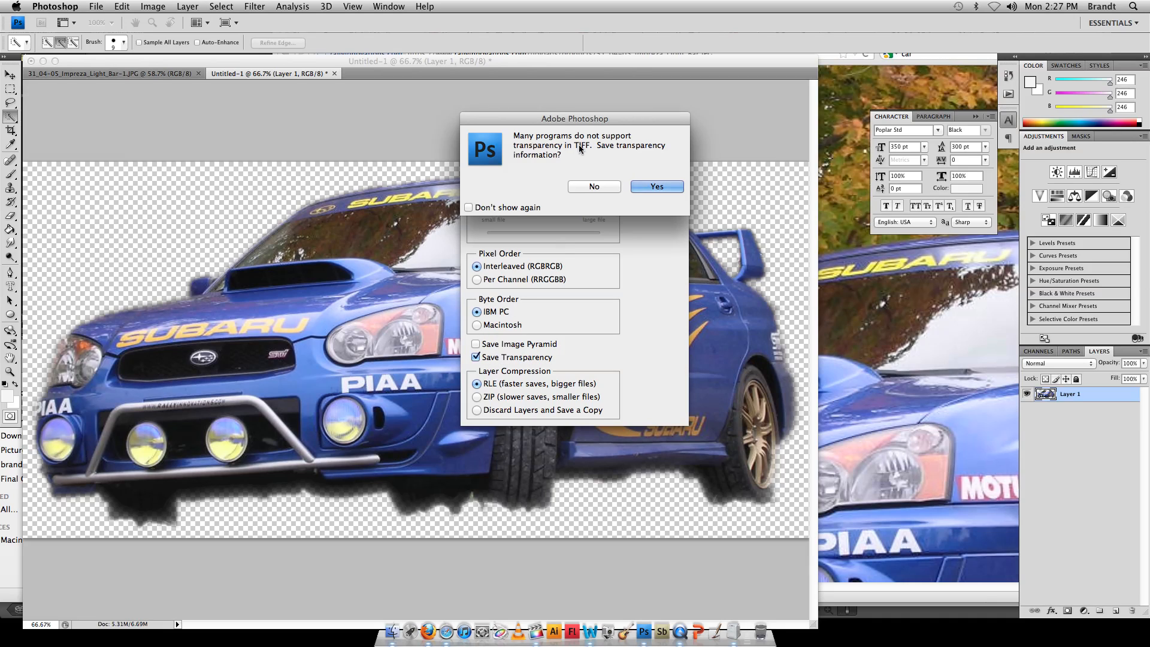
mouse_move(562, 166)
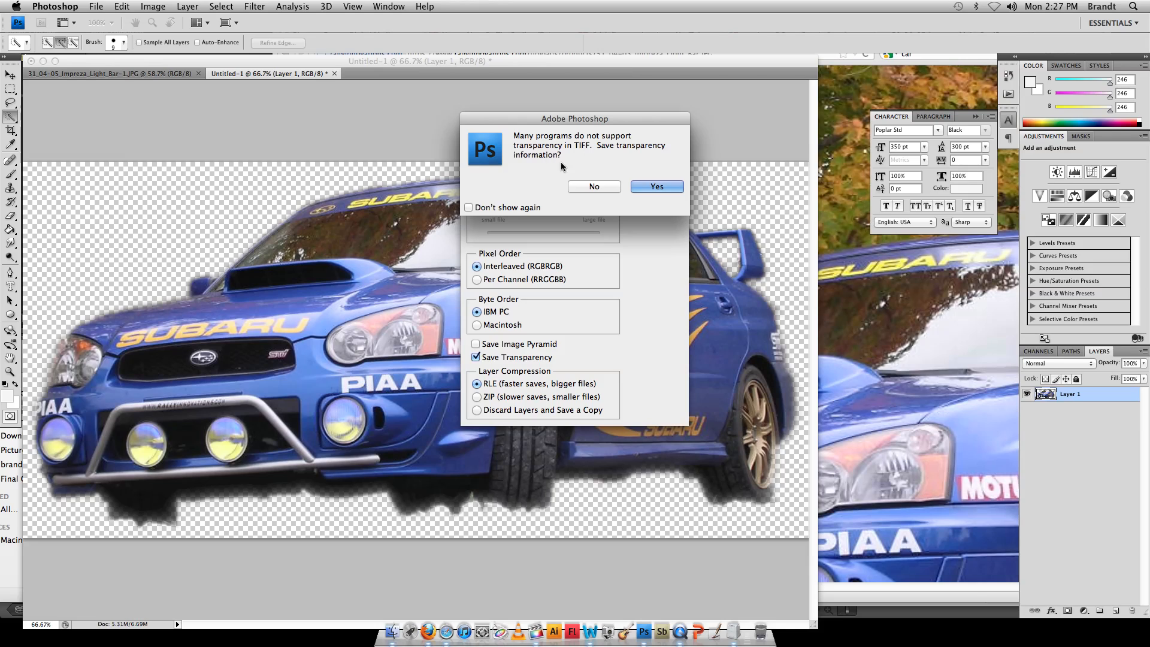
mouse_move(557, 199)
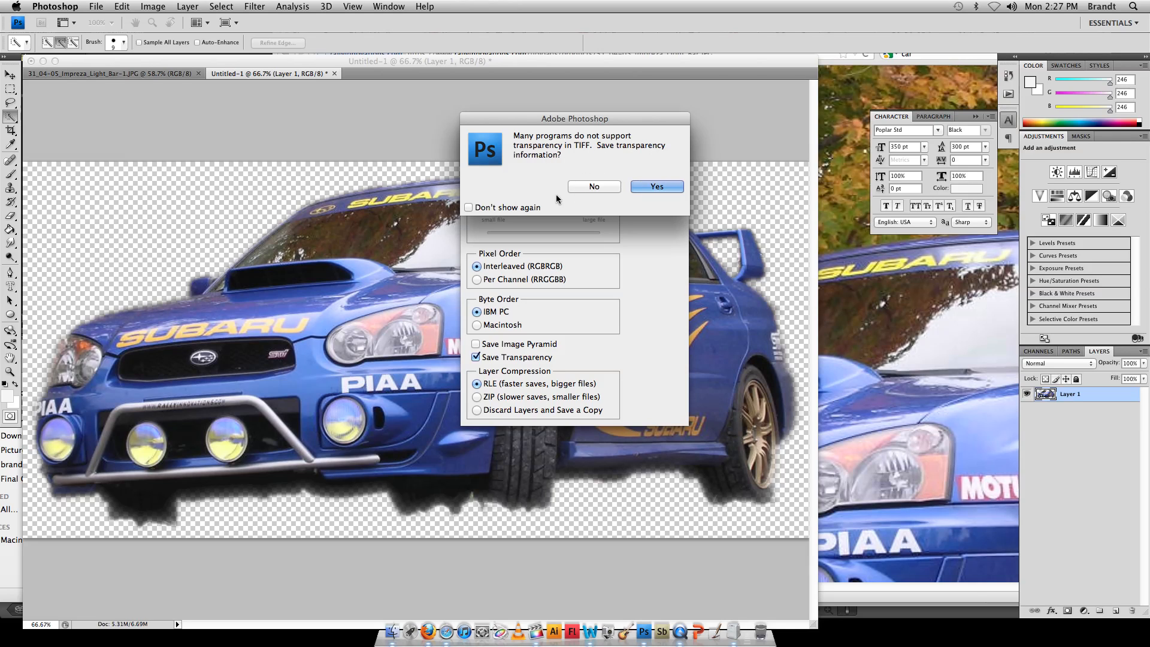
click(469, 207)
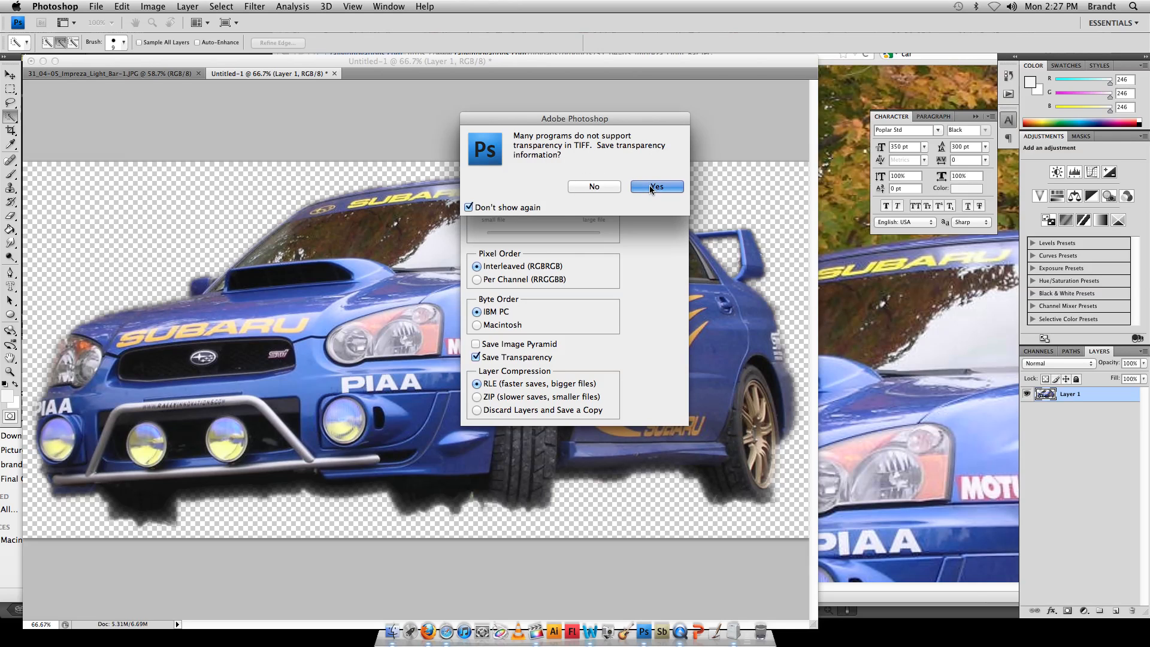
click(656, 185)
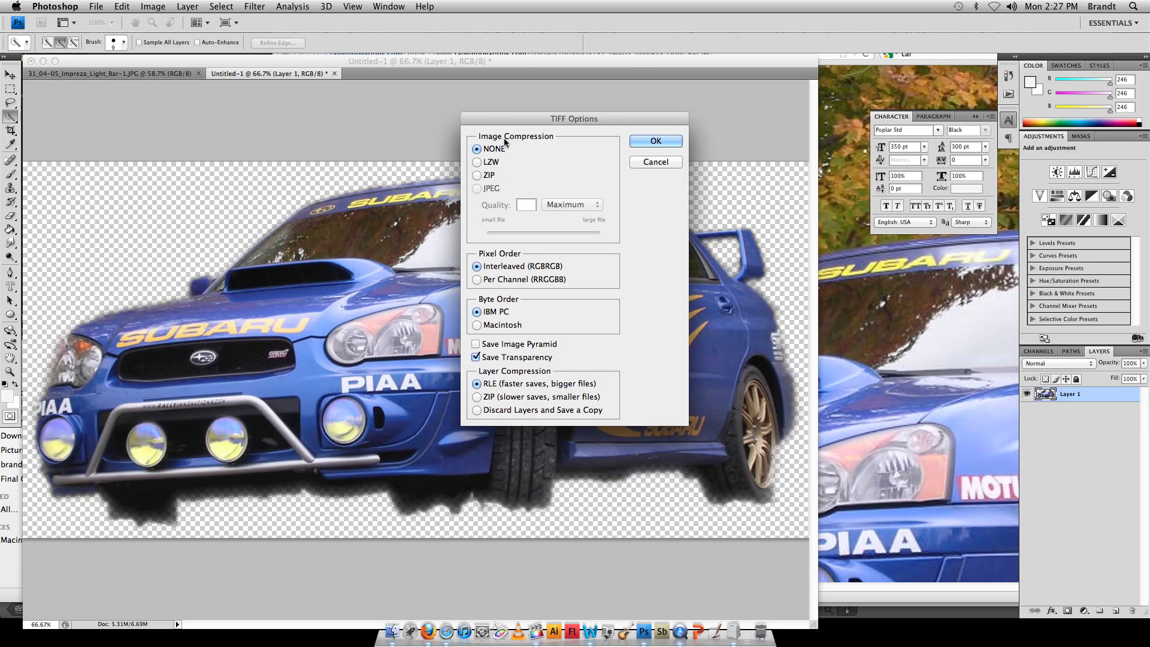
mouse_move(578, 151)
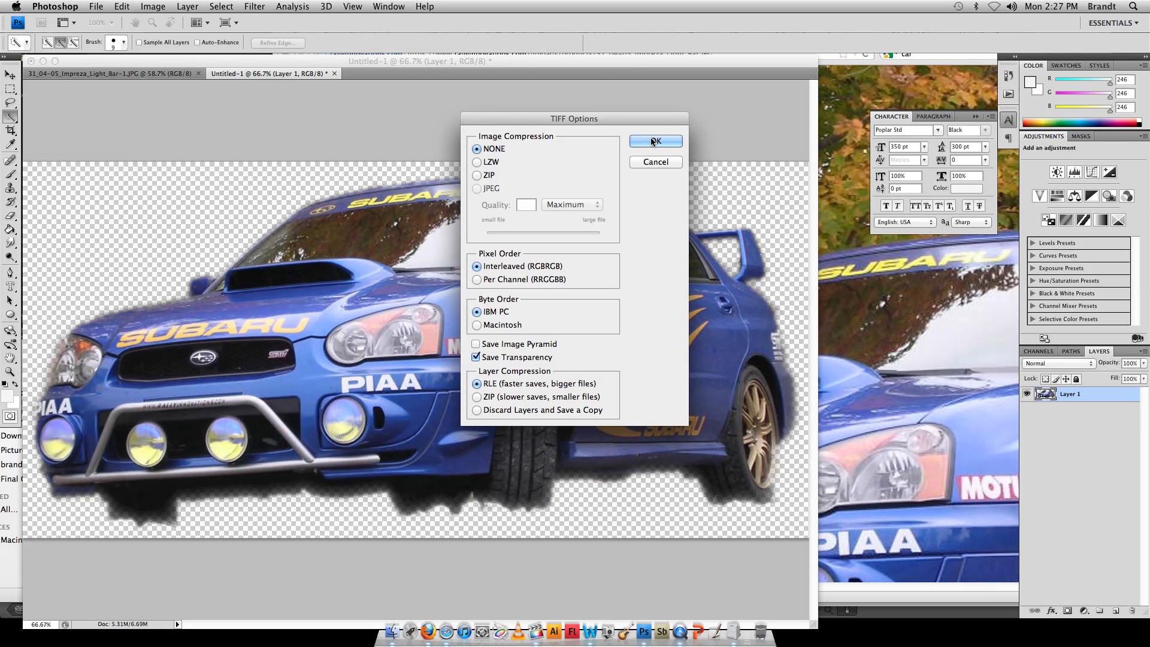
Step: Accept the TIFF options and the larger layered file size to finish saving
click(655, 141)
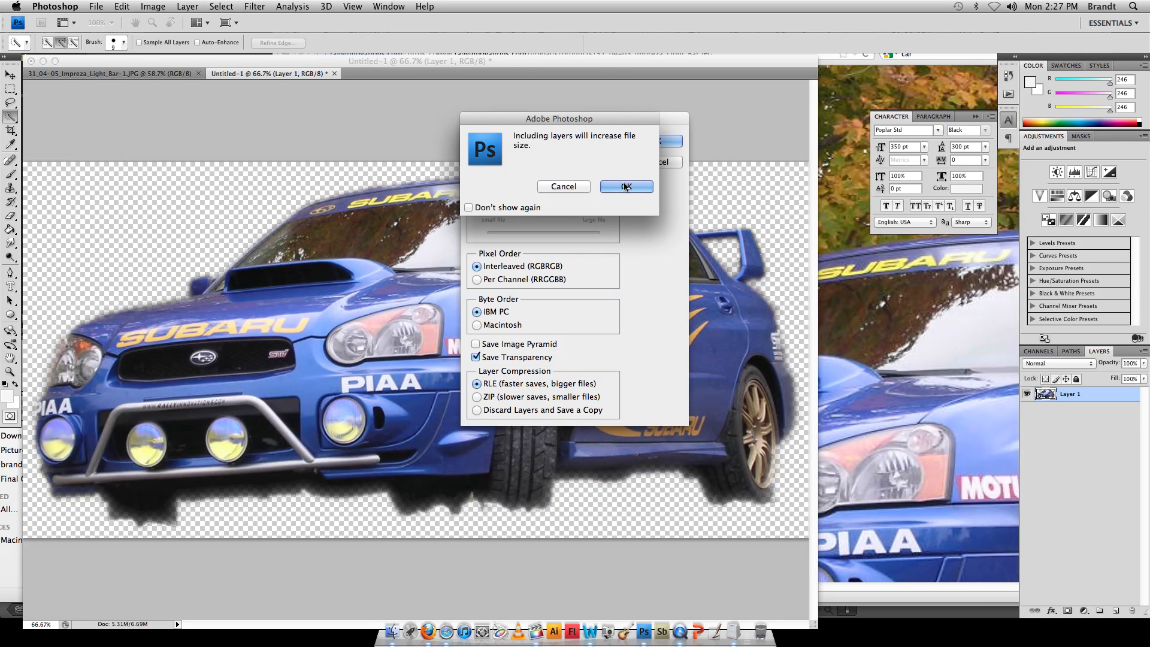
click(626, 185)
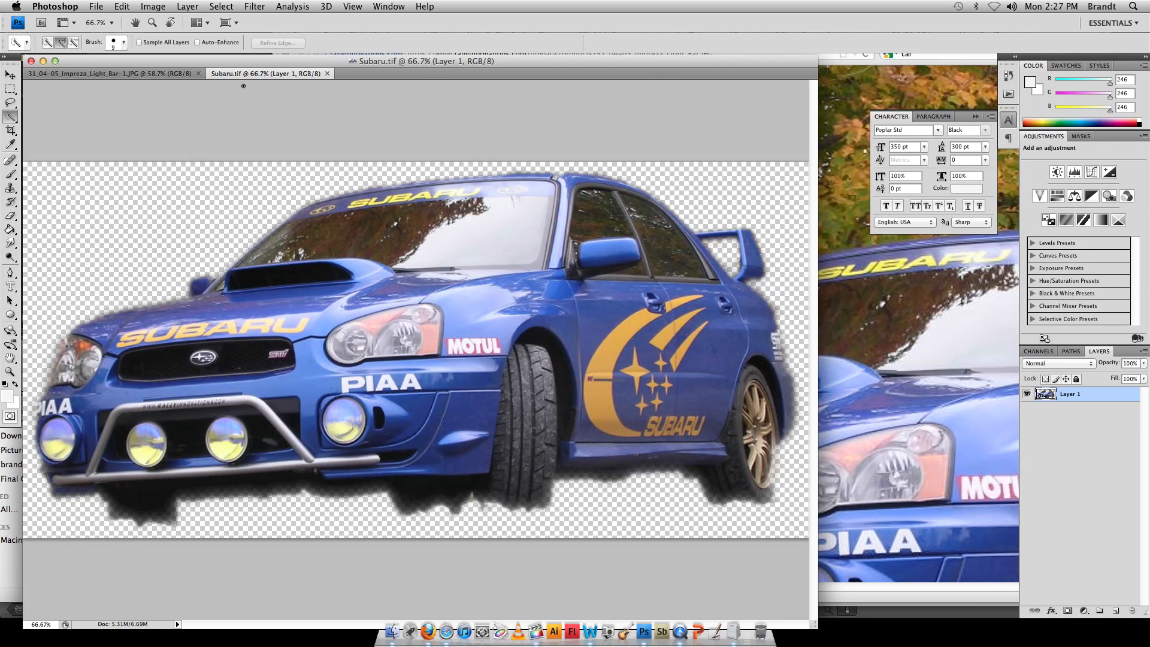
mouse_move(394, 630)
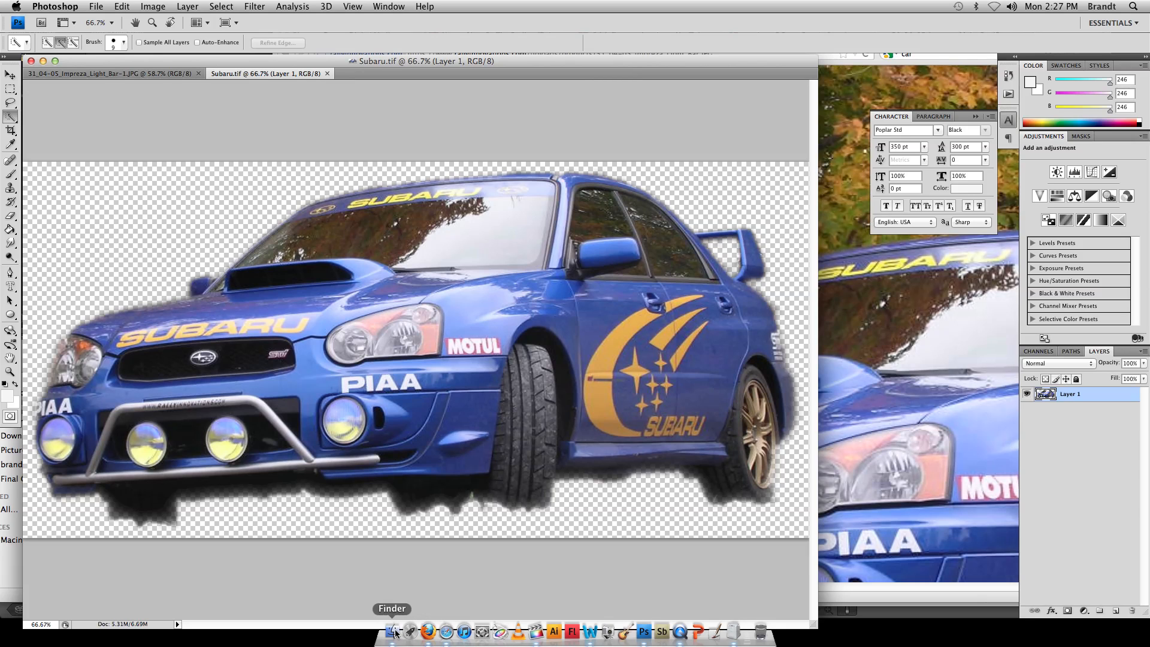
Step: In Finder, search for subaru.tif and open the Desktop Stuff folder
click(391, 629)
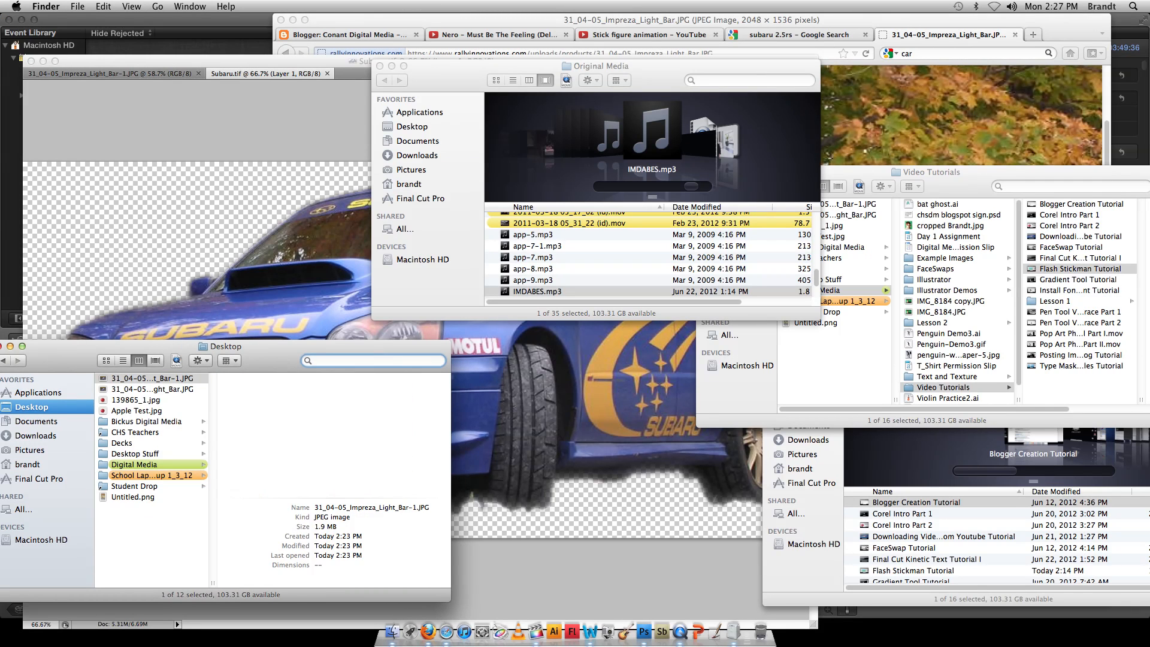
text(subaru.tif)
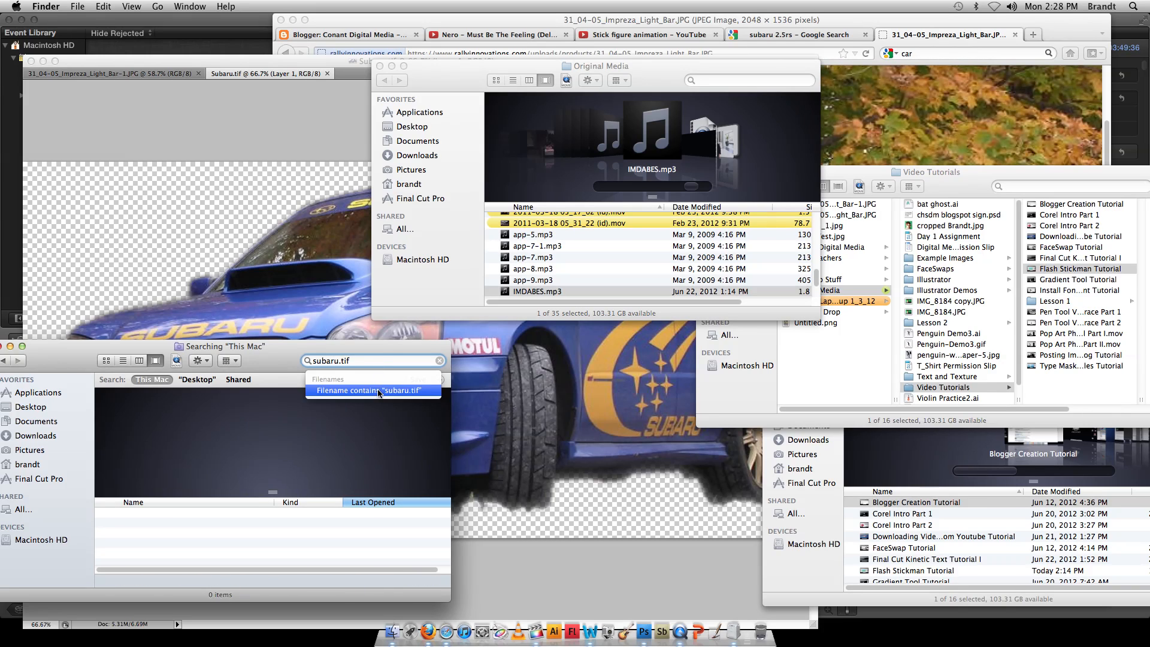
click(372, 390)
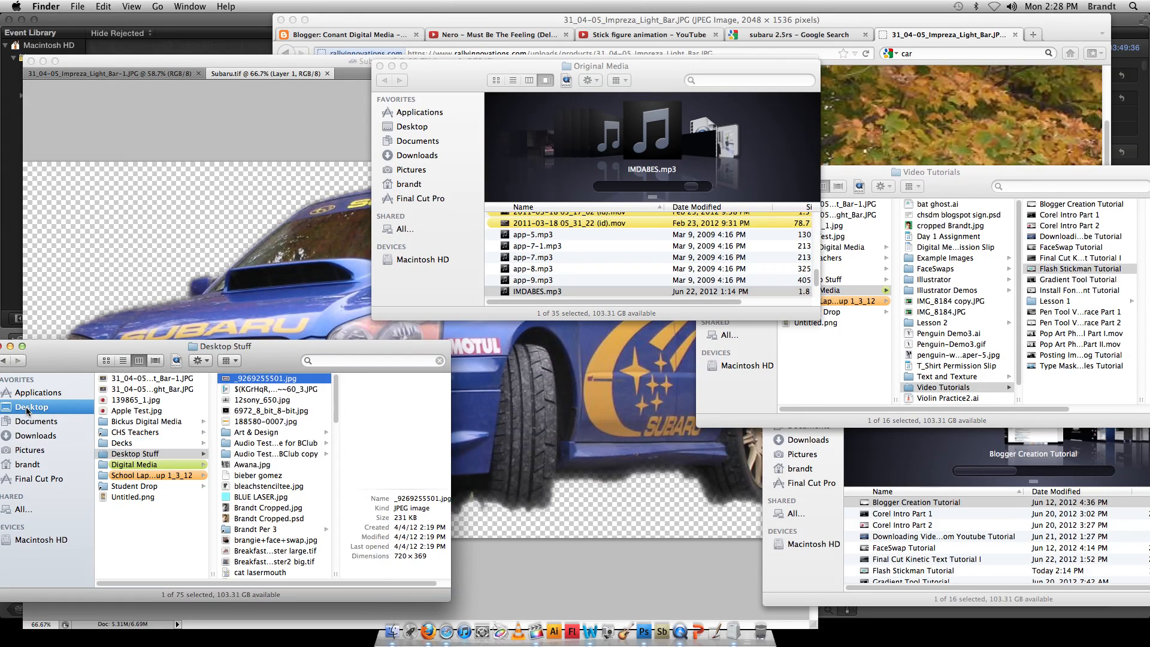
click(241, 573)
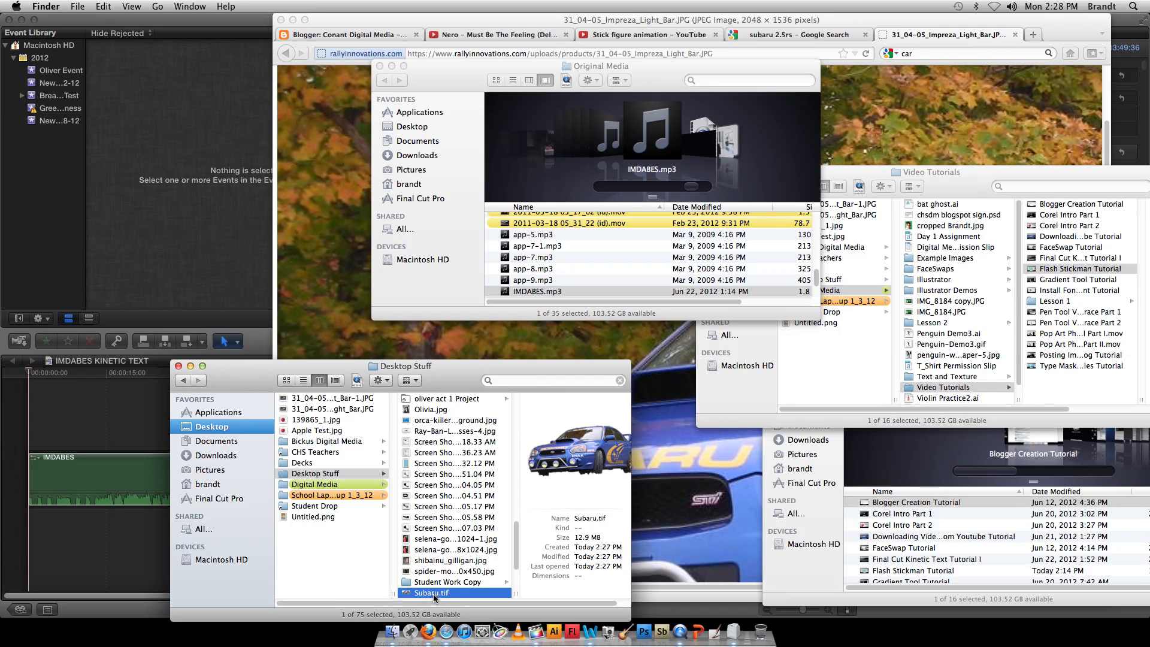
Step: Drag Subaru.tif into the Final Cut Pro timeline above the IMDABES audio
drag(435, 593, 155, 428)
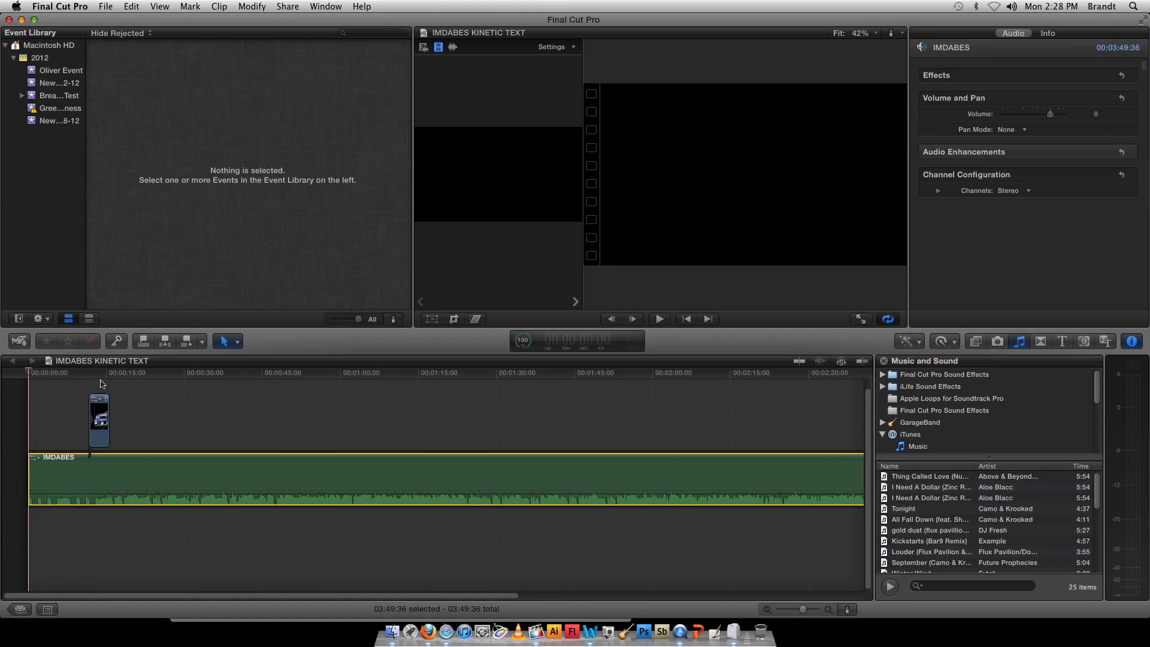
Step: Preview the Subaru clip in the viewer and show the Titles browser
click(102, 372)
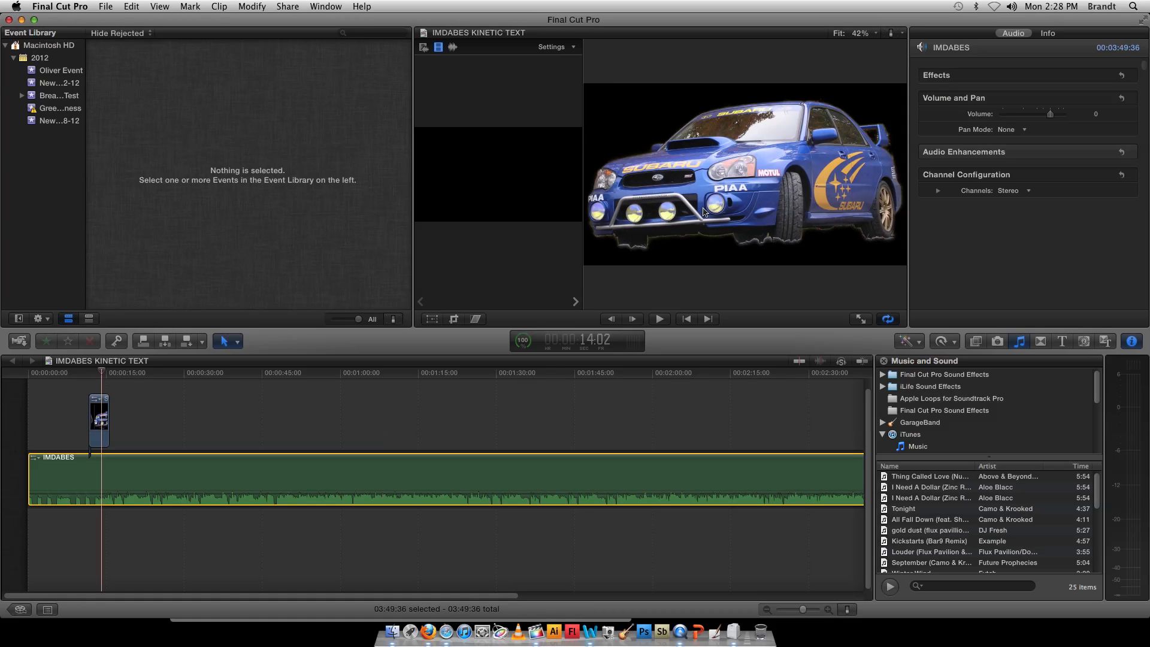
mouse_move(122, 407)
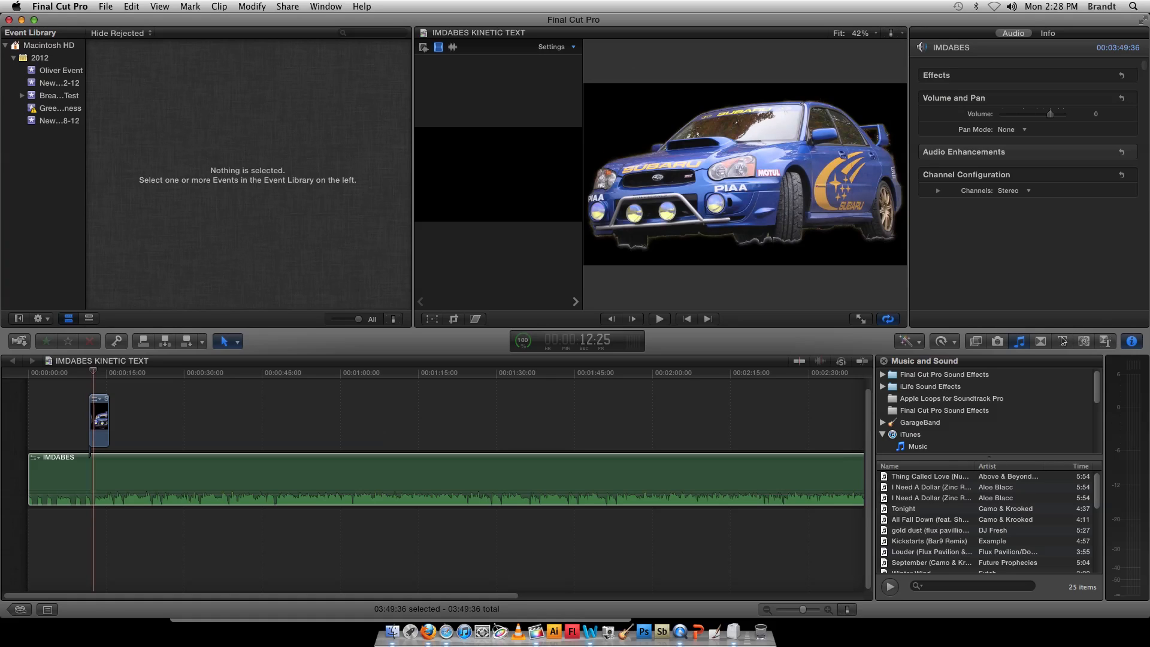
click(1061, 341)
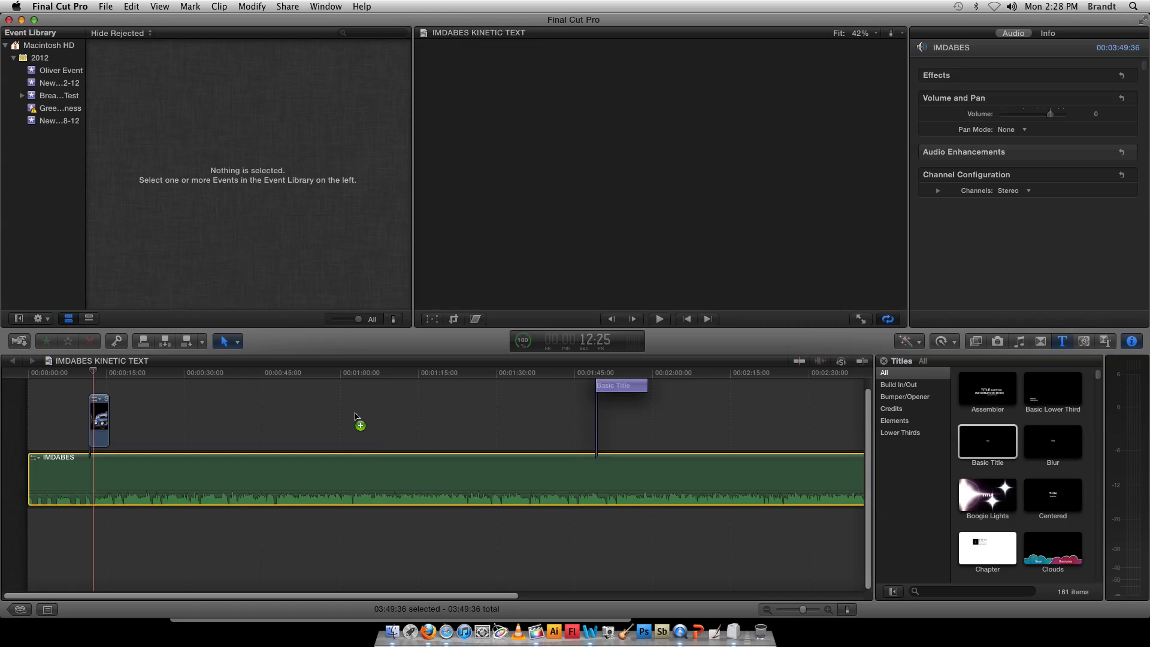
Step: Add a Basic Title typed as 'this is text in the background that you can see' and nudge the car clip
drag(620, 385, 397, 439)
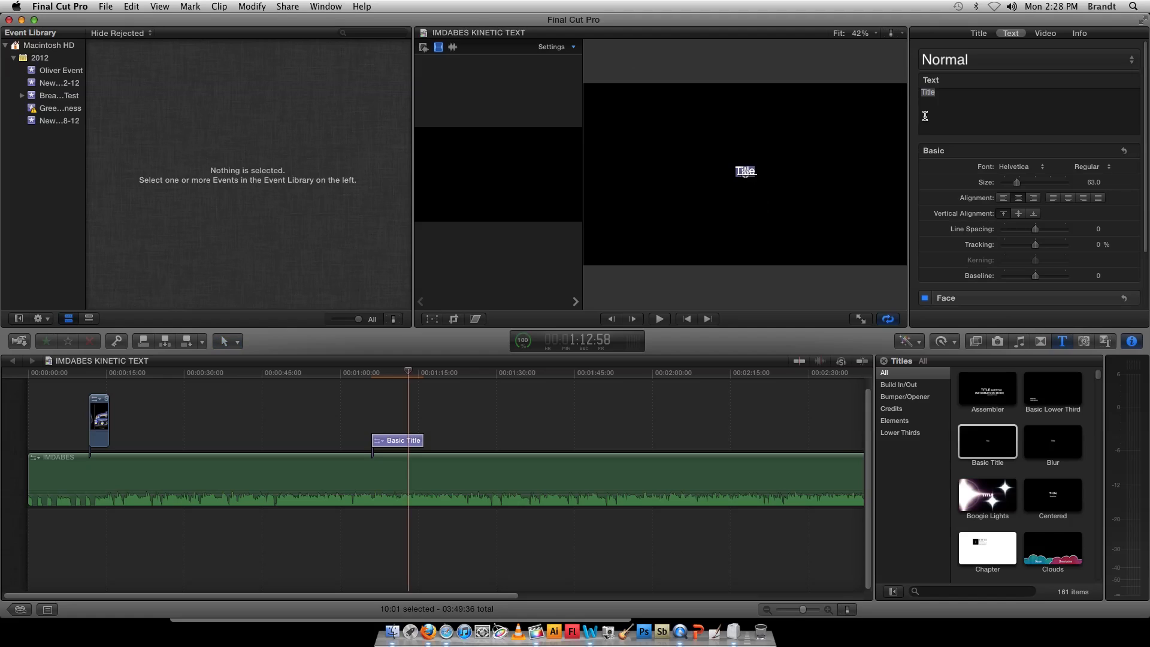
text(this is text in the)
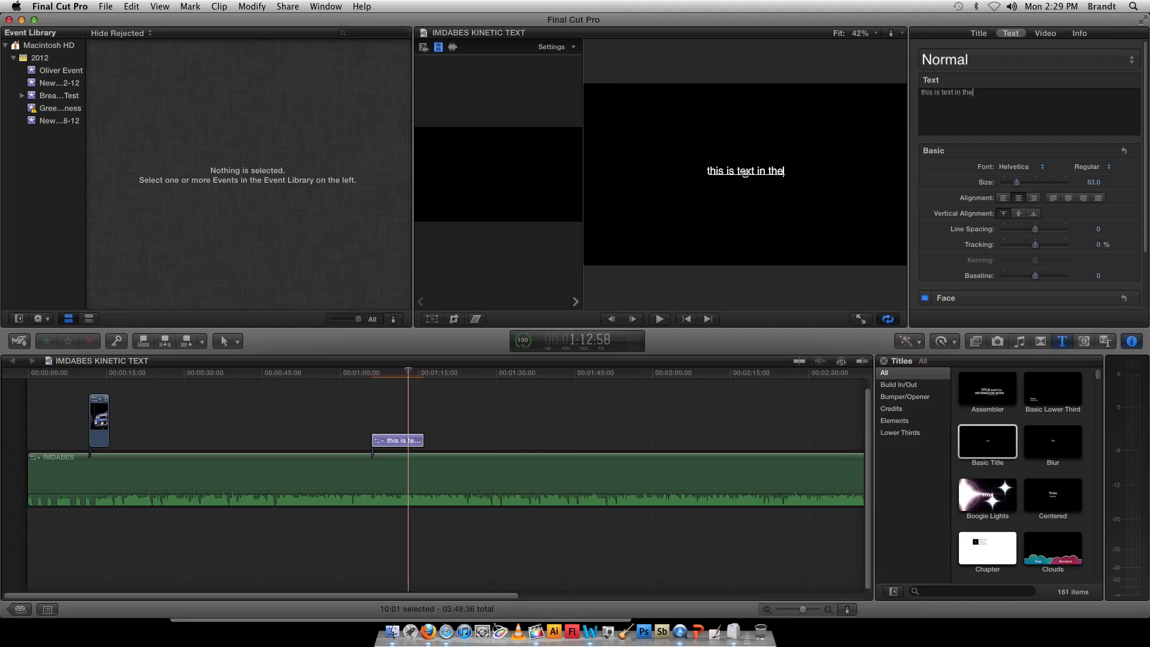
text(background that)
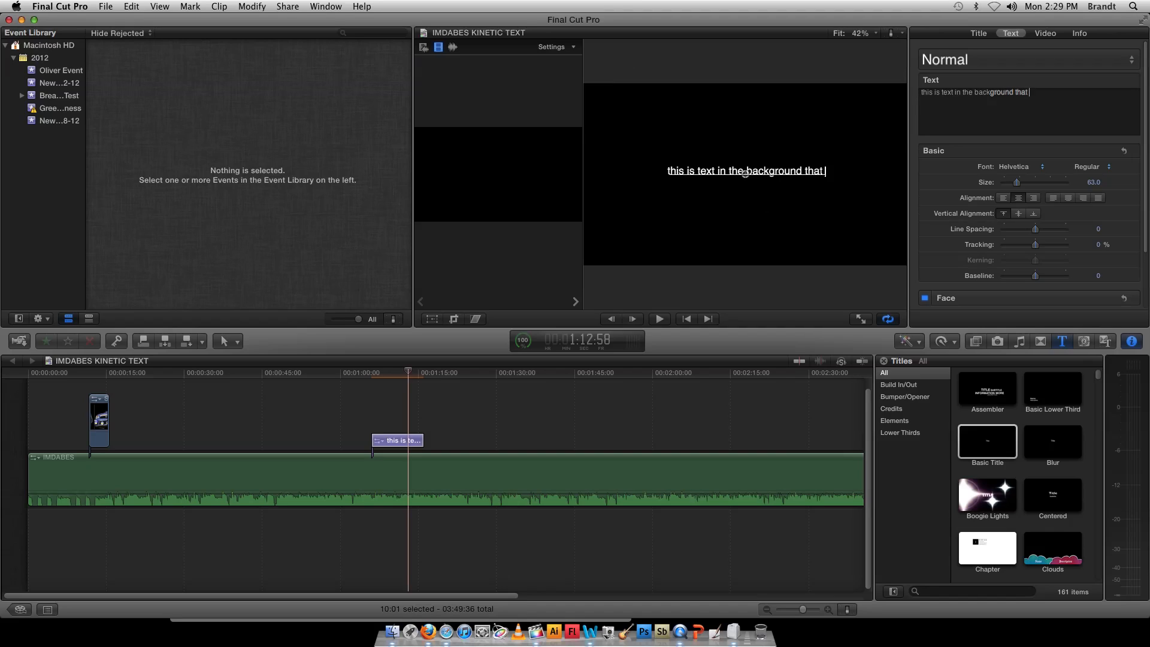
text(you can s)
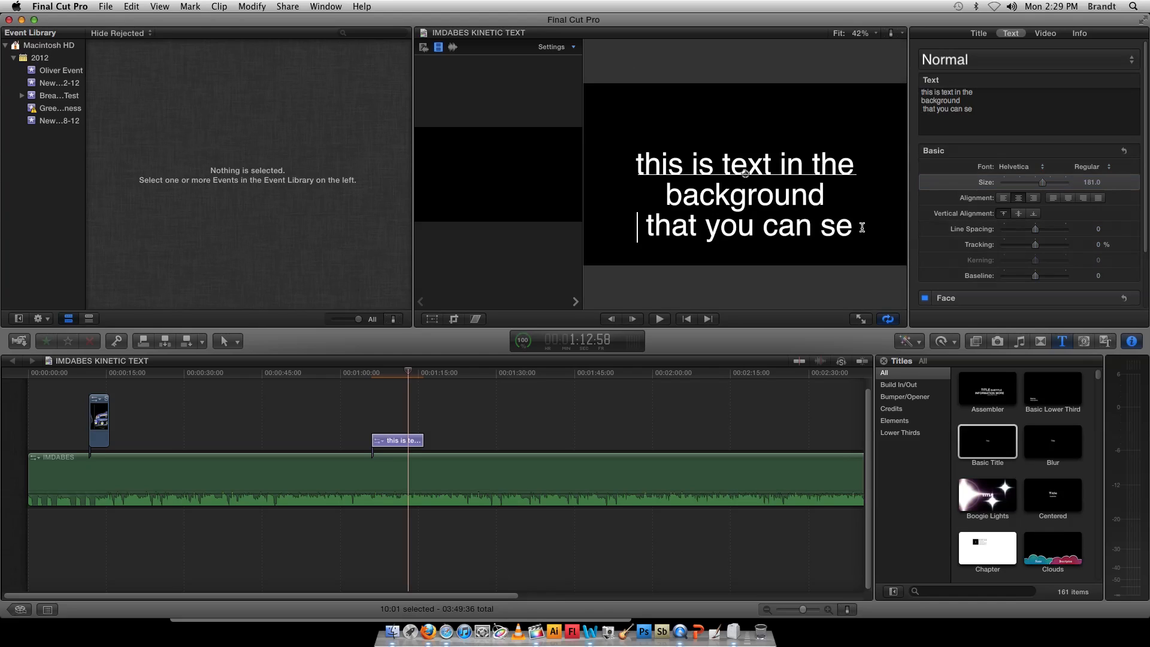
text(e)
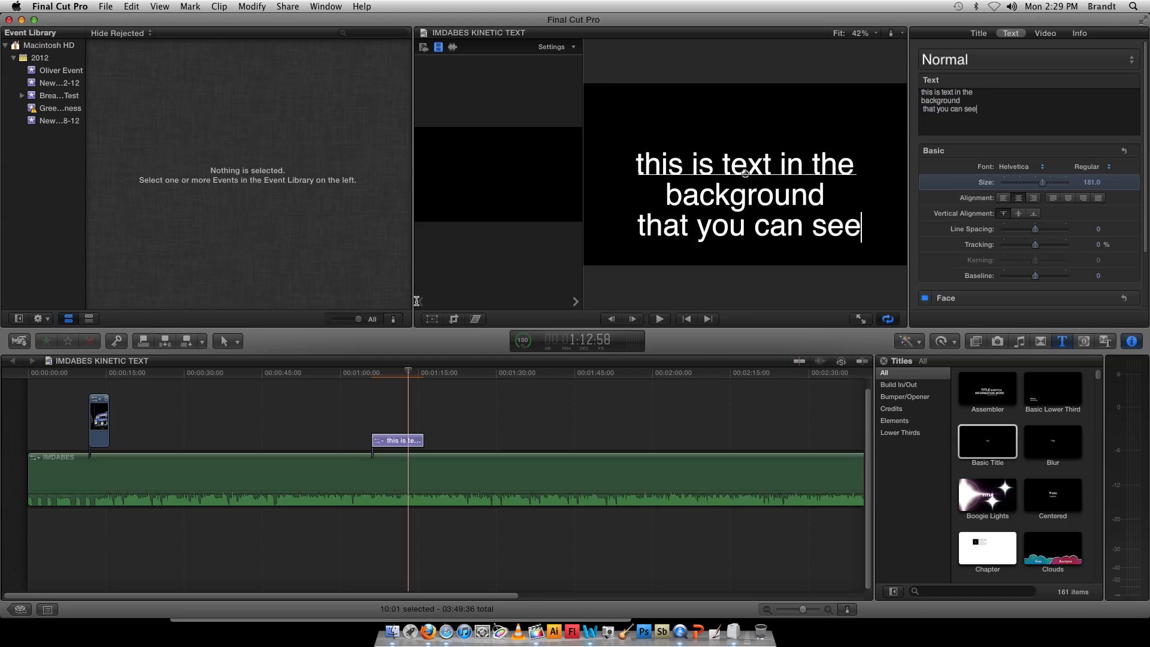
drag(99, 418, 139, 407)
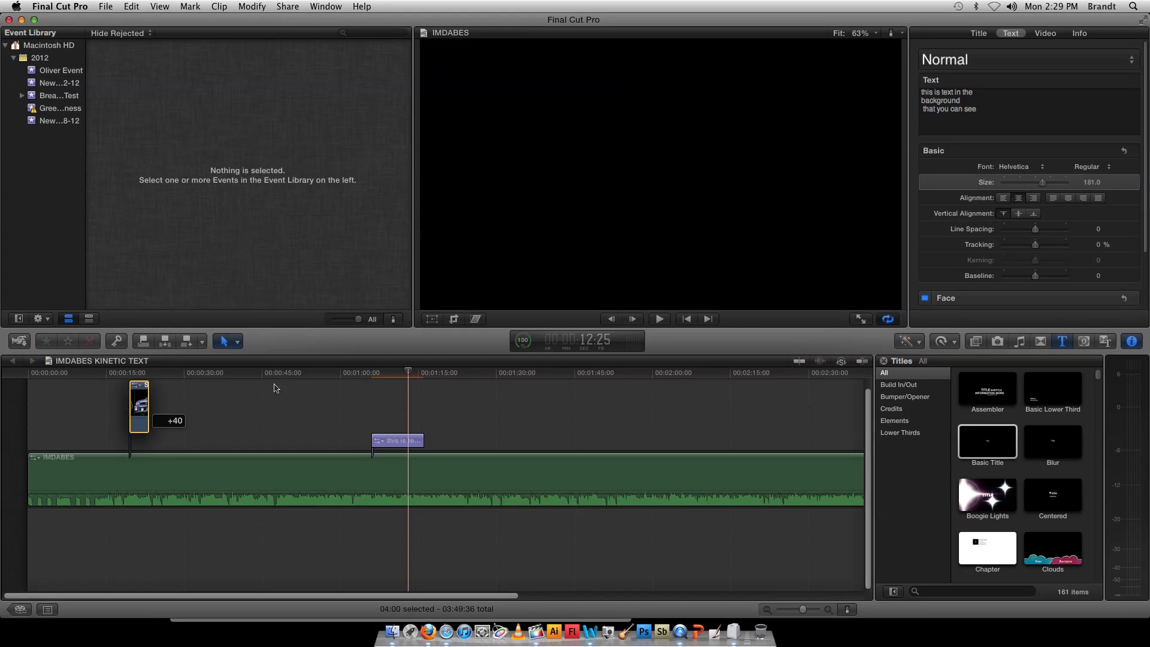
Step: Place the Subaru clip above the title so the car overlaps the text
drag(139, 404, 404, 400)
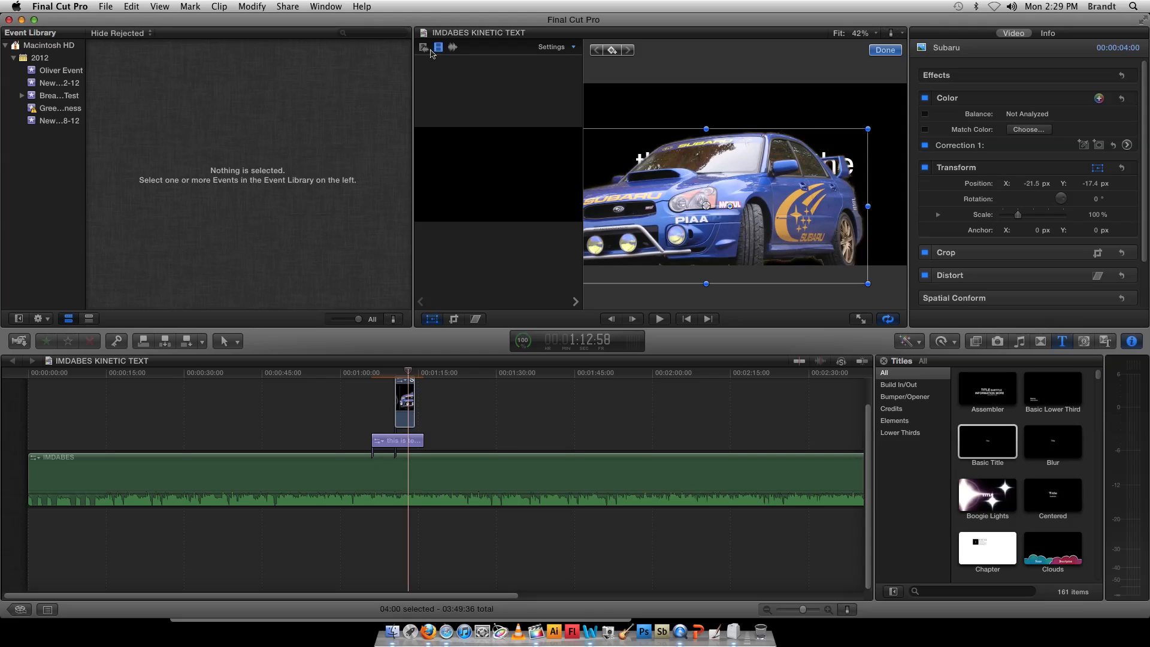
mouse_move(846, 228)
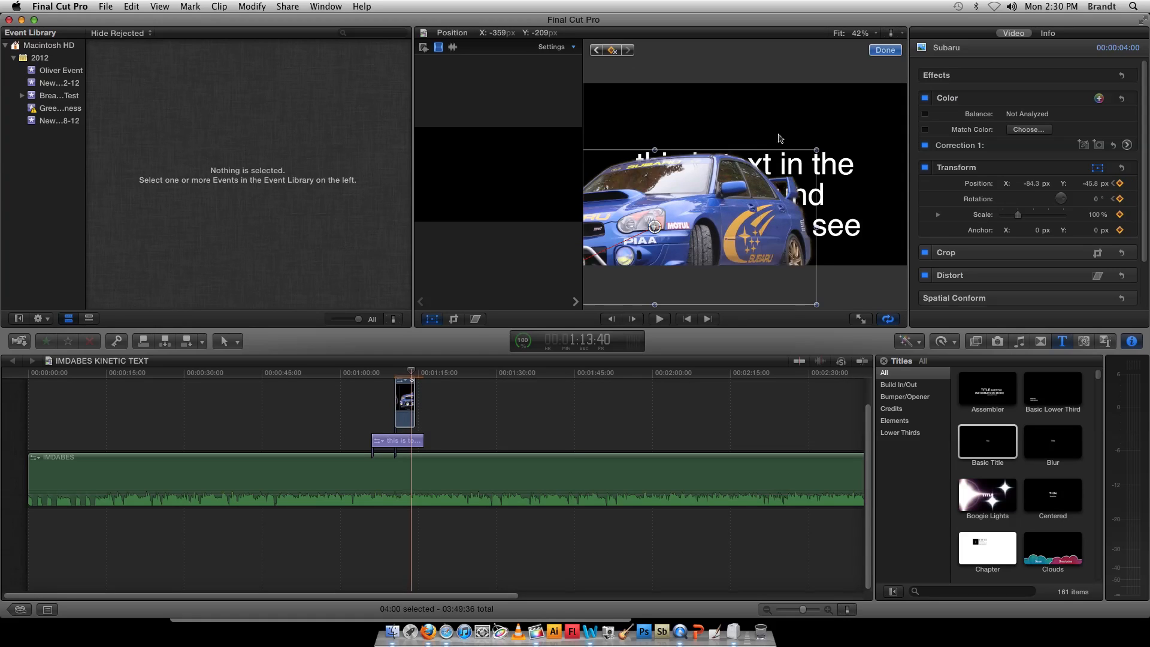
Step: Move the car up over the text, rotate it around its centre, and jump to a later frame
drag(780, 139, 815, 122)
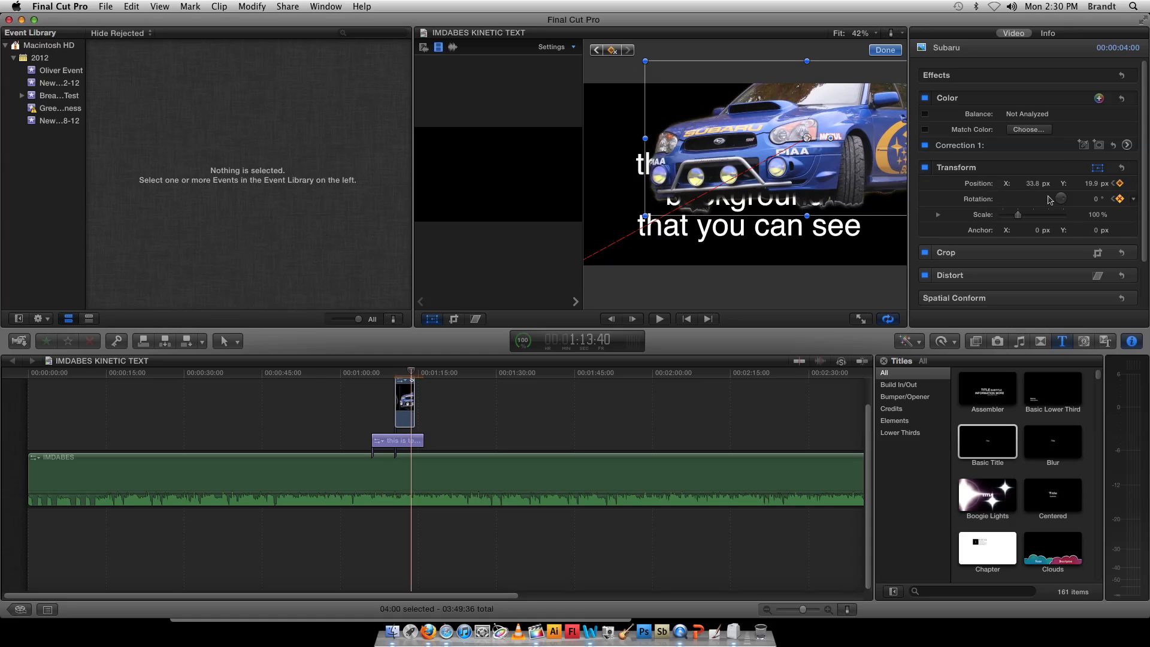
mouse_move(1066, 201)
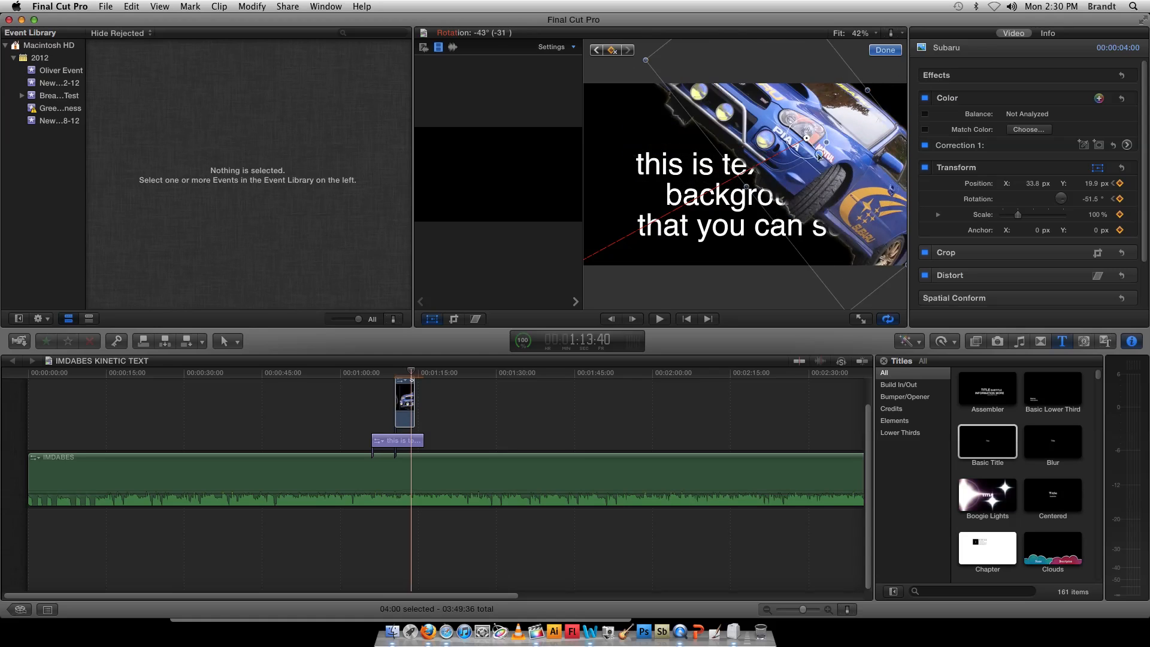
drag(817, 155, 766, 151)
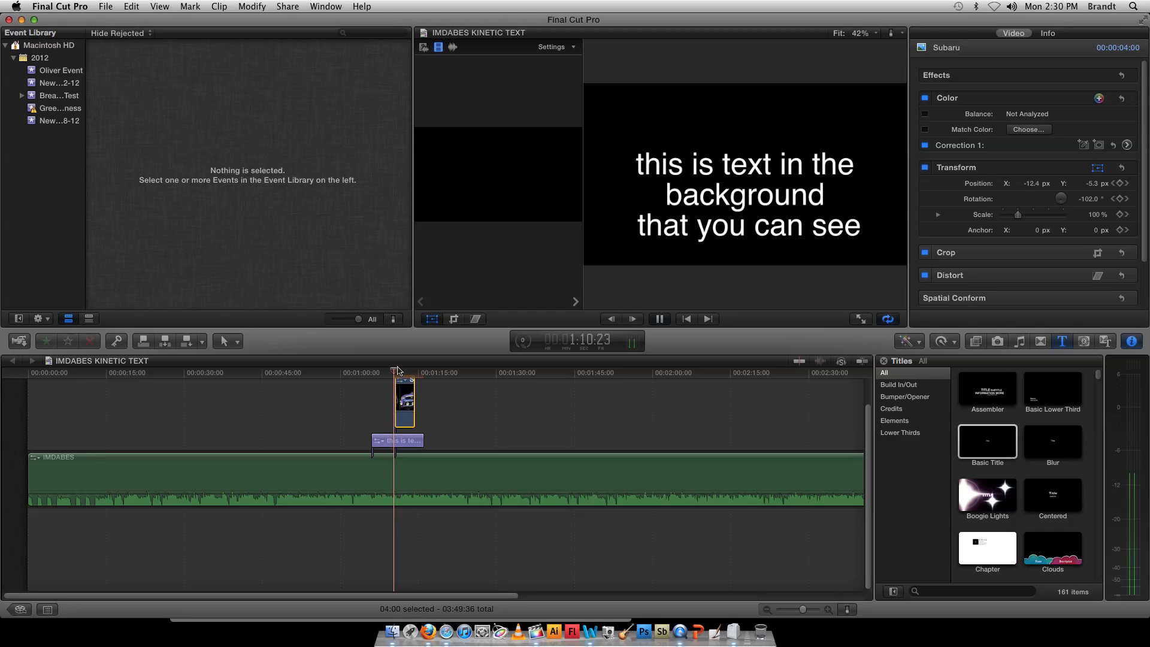
click(400, 370)
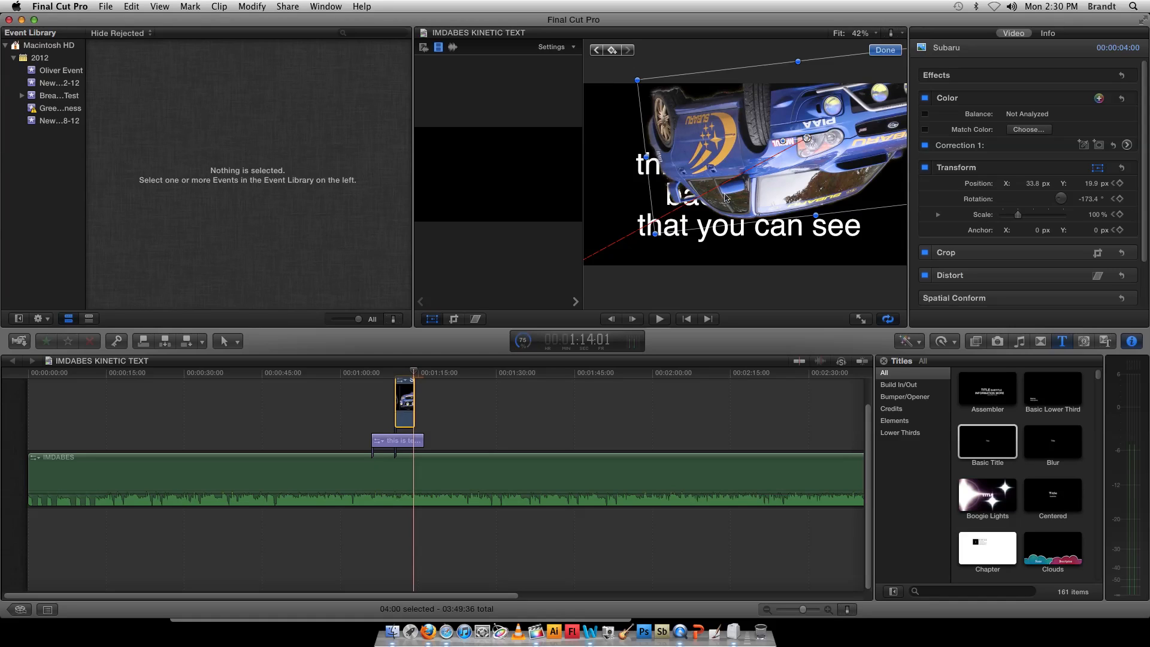
mouse_move(684, 153)
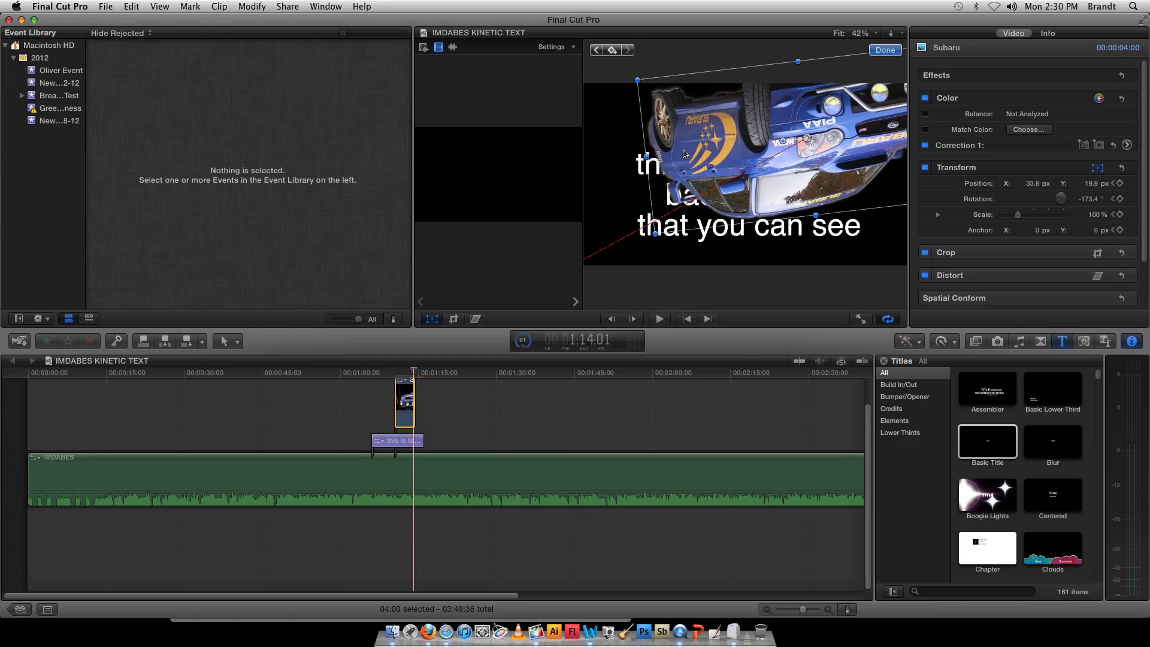